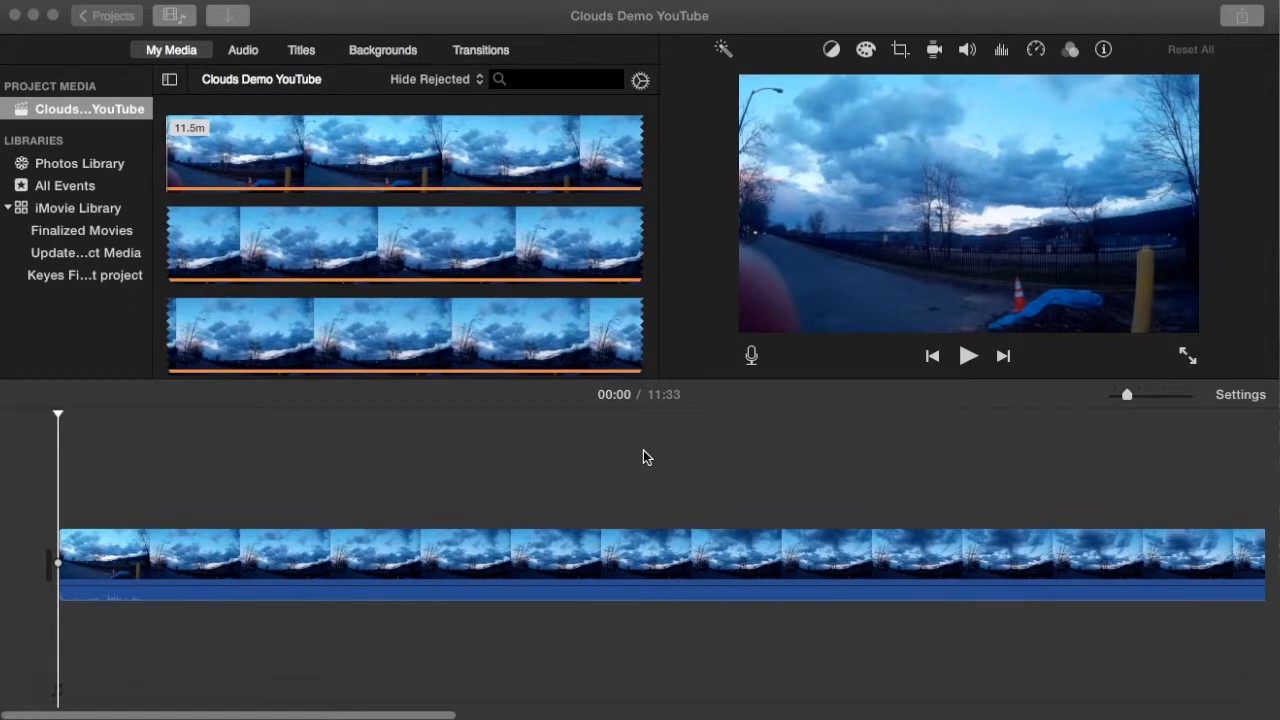
mouse_move(292, 508)
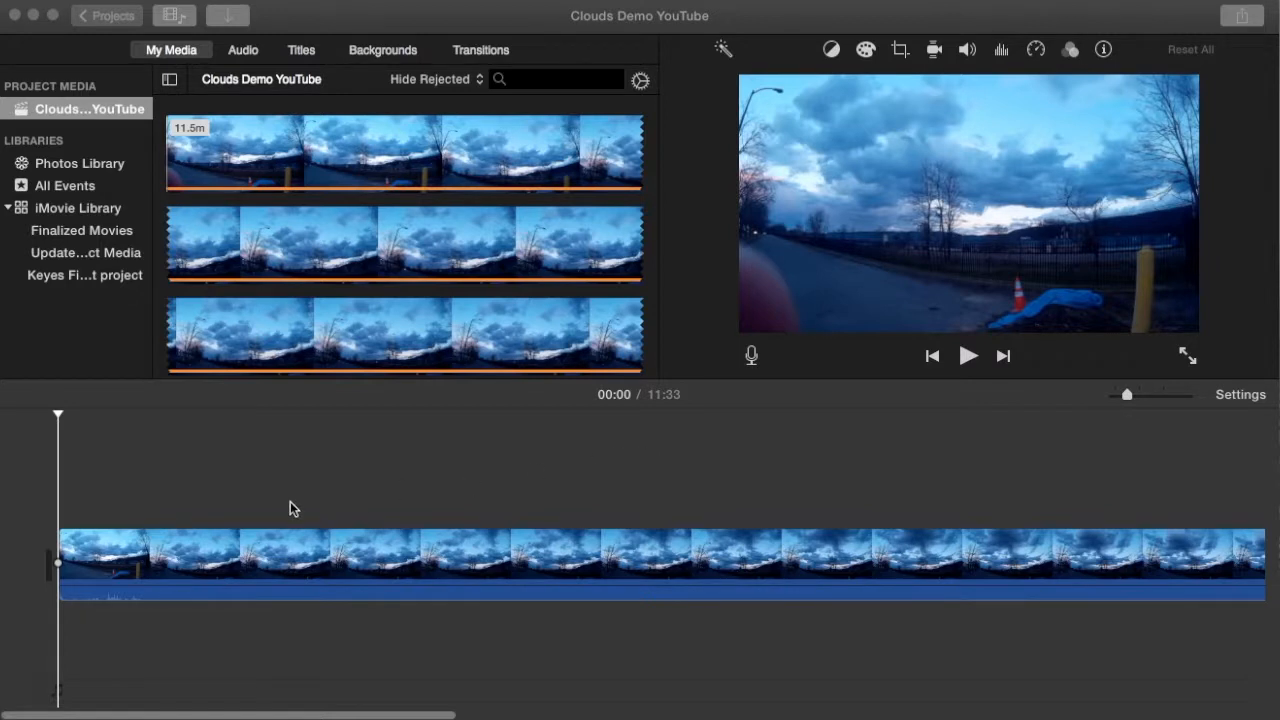
mouse_move(484, 492)
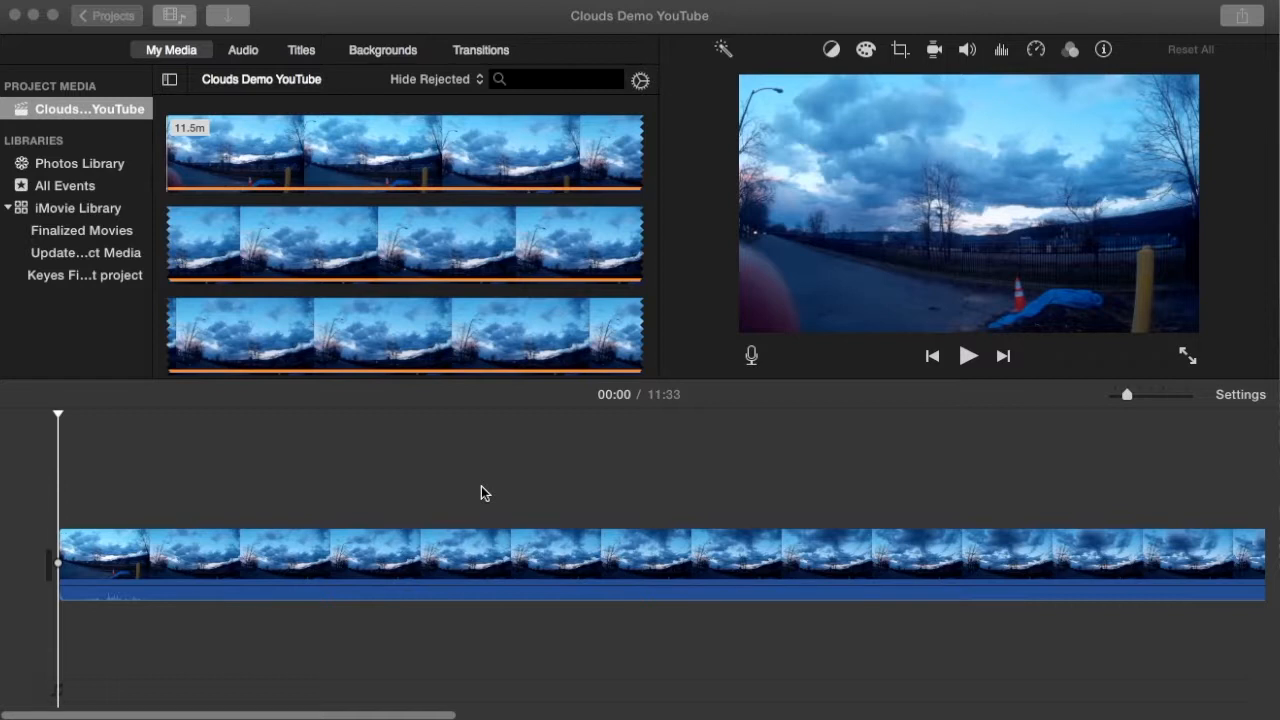
mouse_move(464, 494)
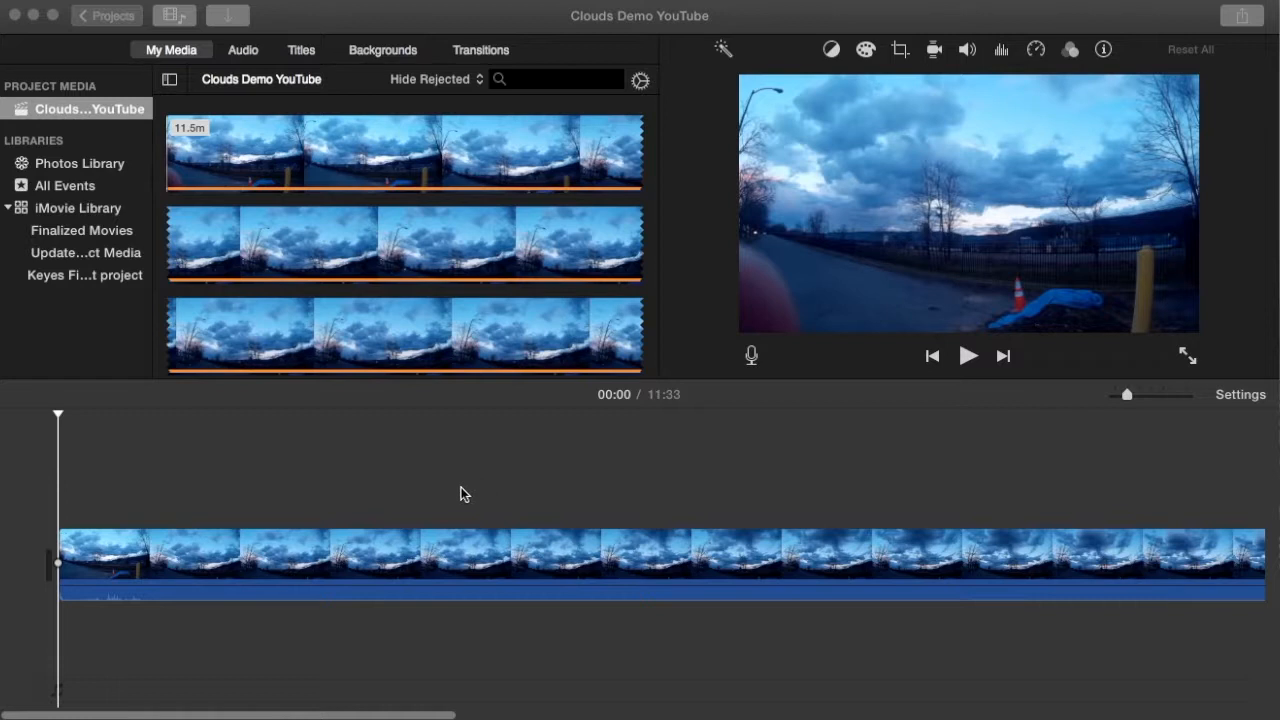
mouse_move(584, 404)
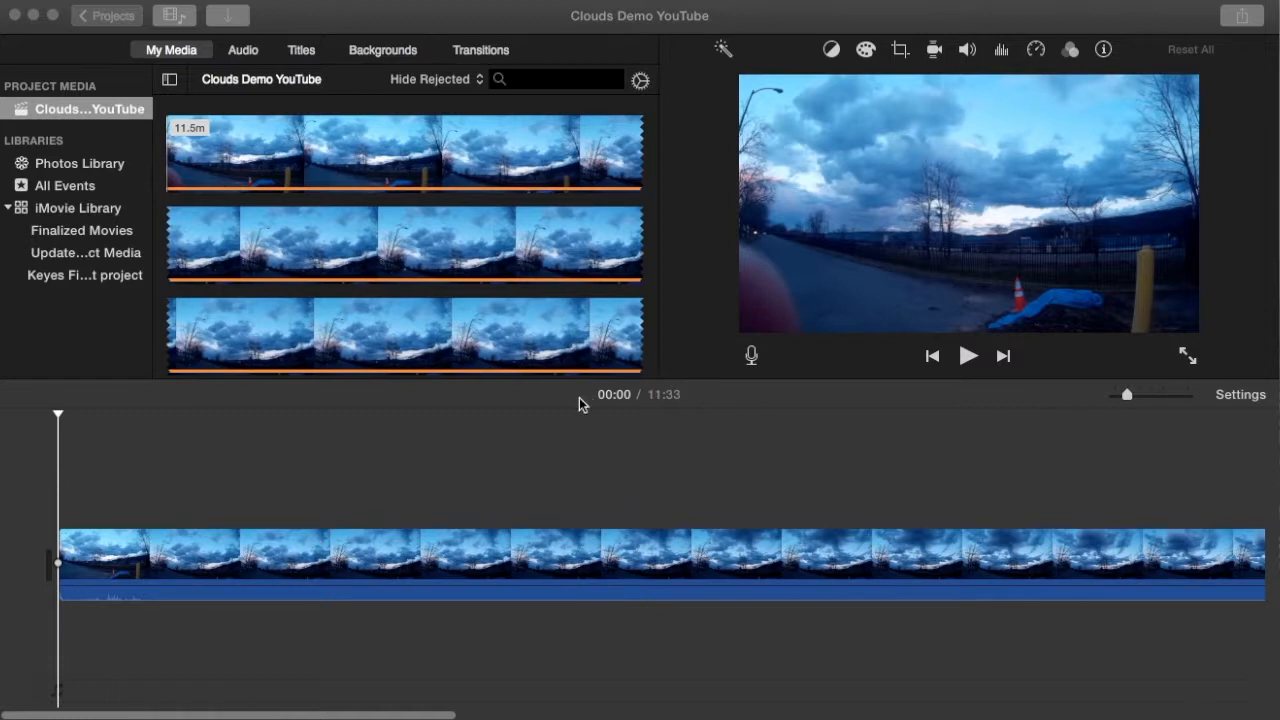
mouse_move(638, 408)
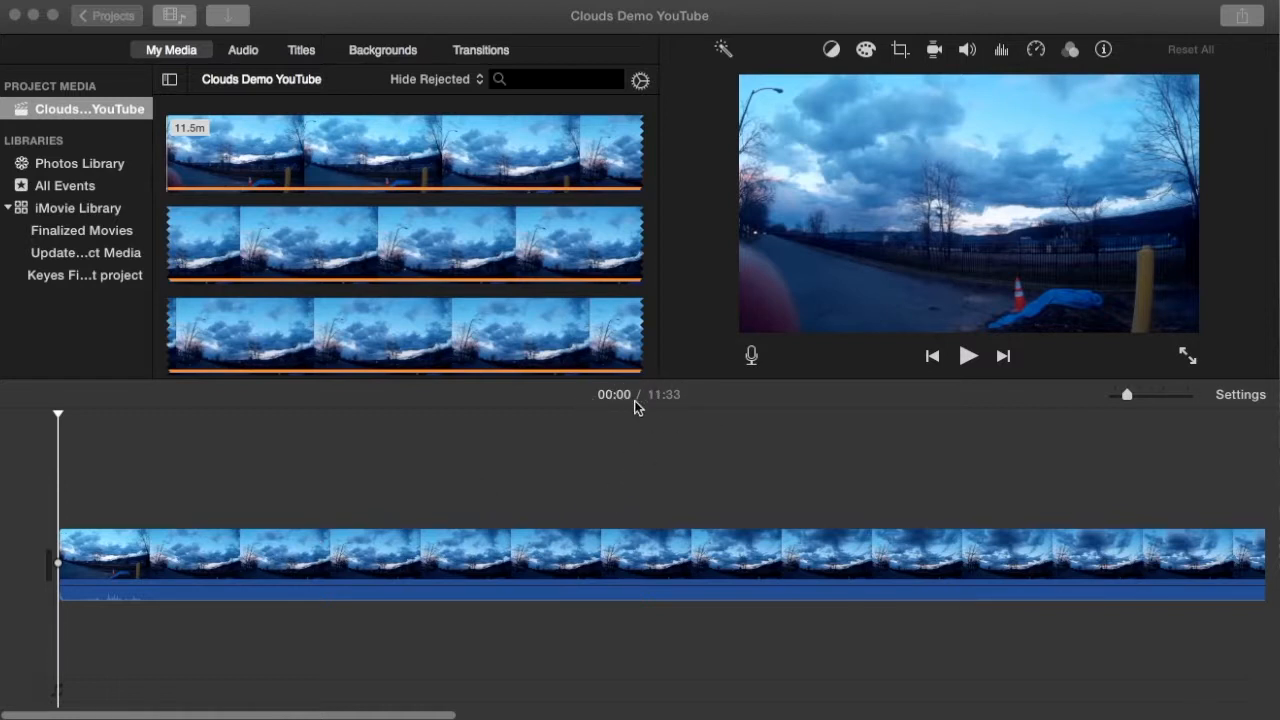
mouse_move(668, 410)
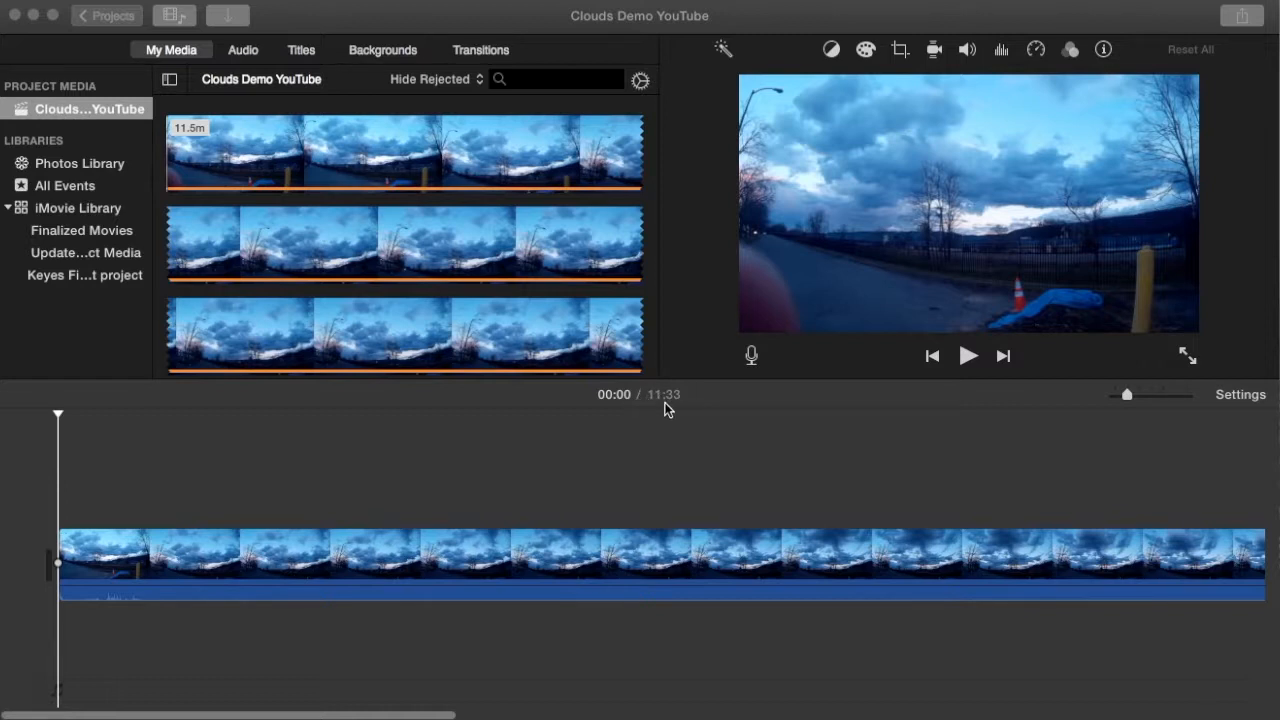
mouse_move(684, 410)
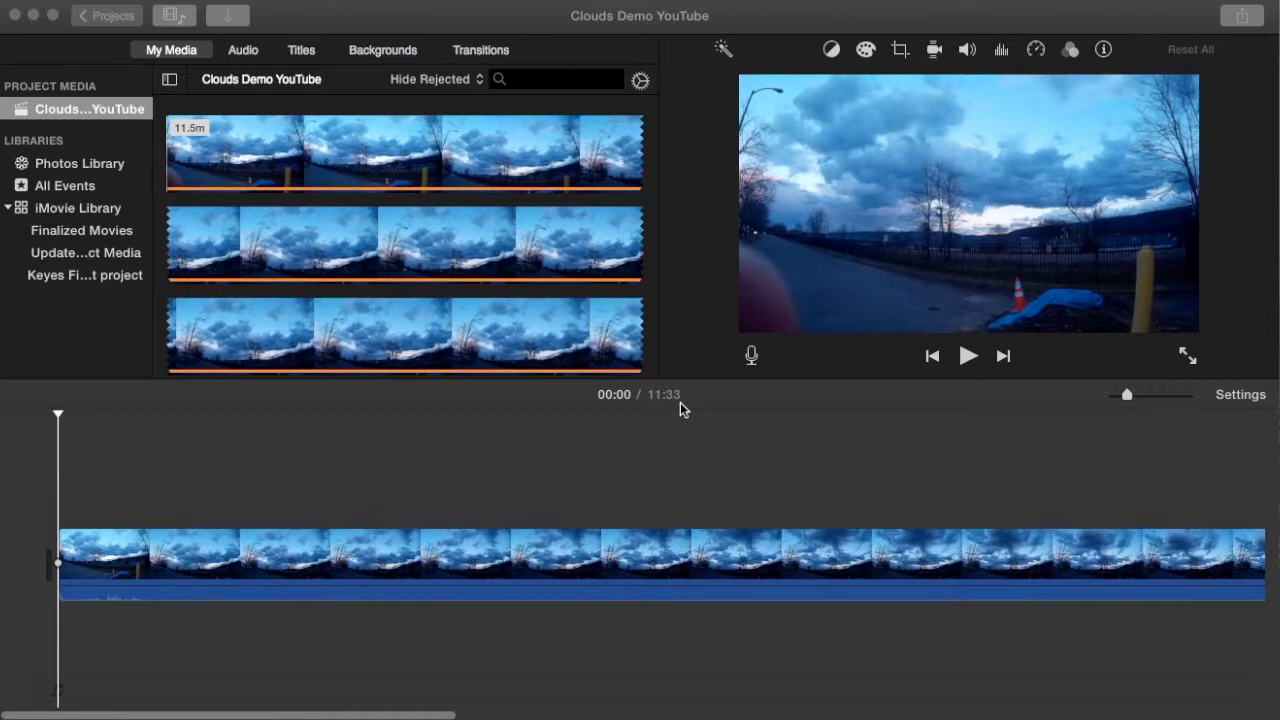
mouse_move(472, 556)
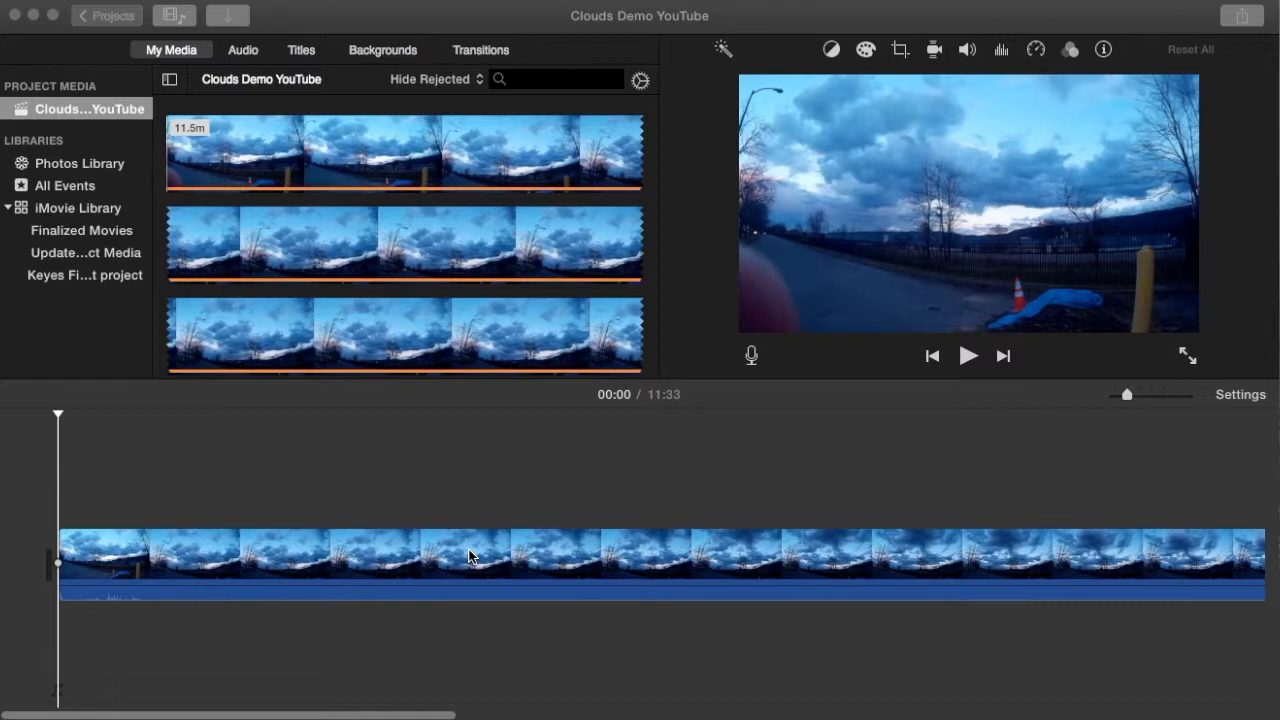
mouse_move(722, 464)
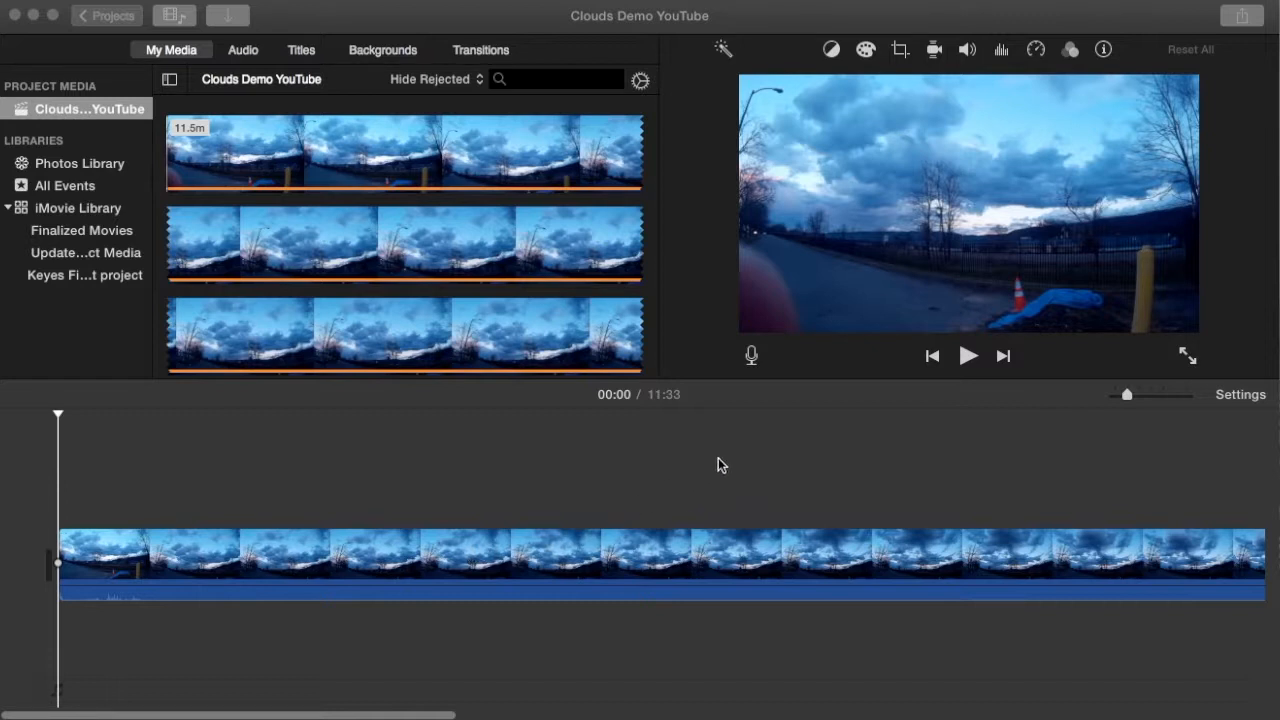
mouse_move(1046, 78)
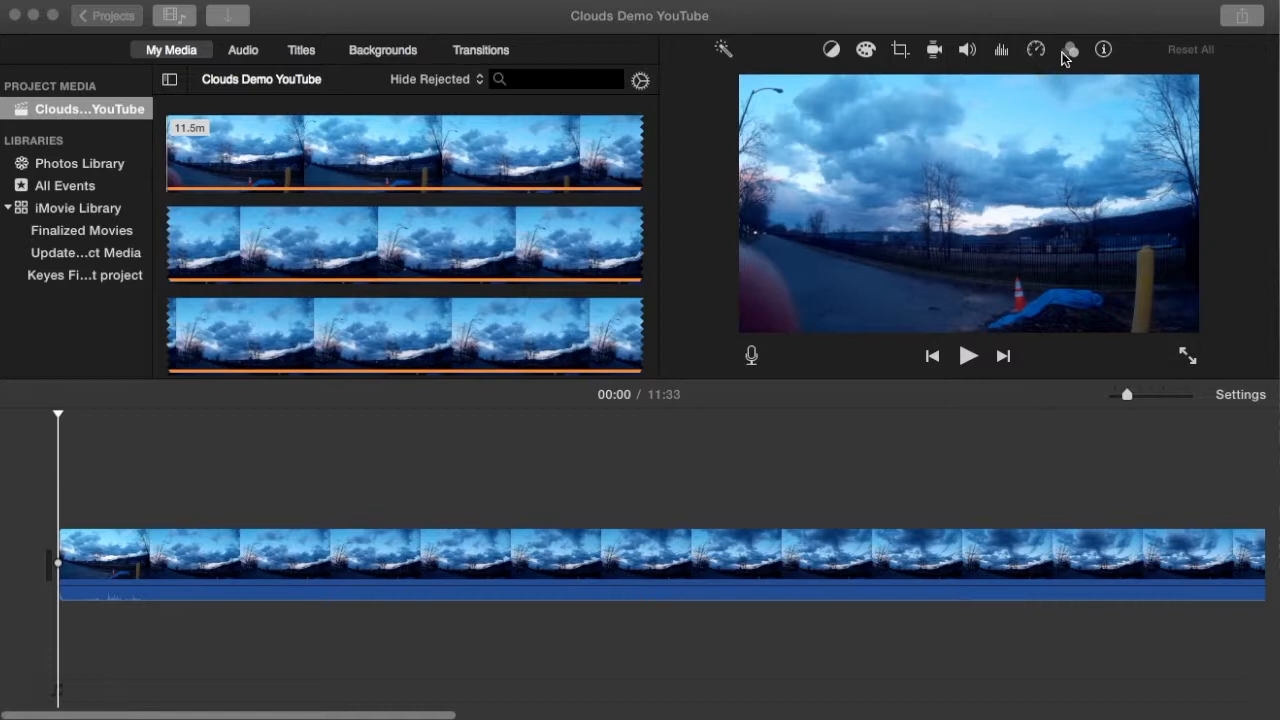
mouse_move(1044, 68)
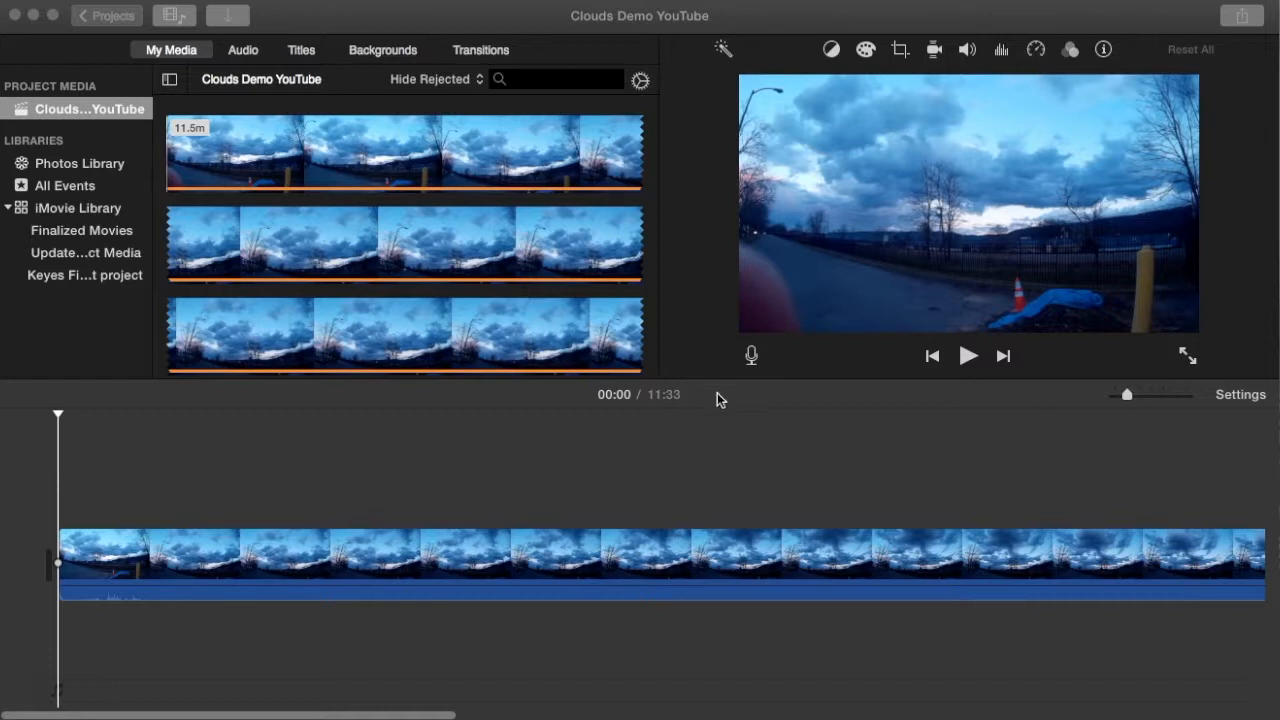
Select the cloud timelapse clip and show its speed settings, still at Normal.
left_click(500, 560)
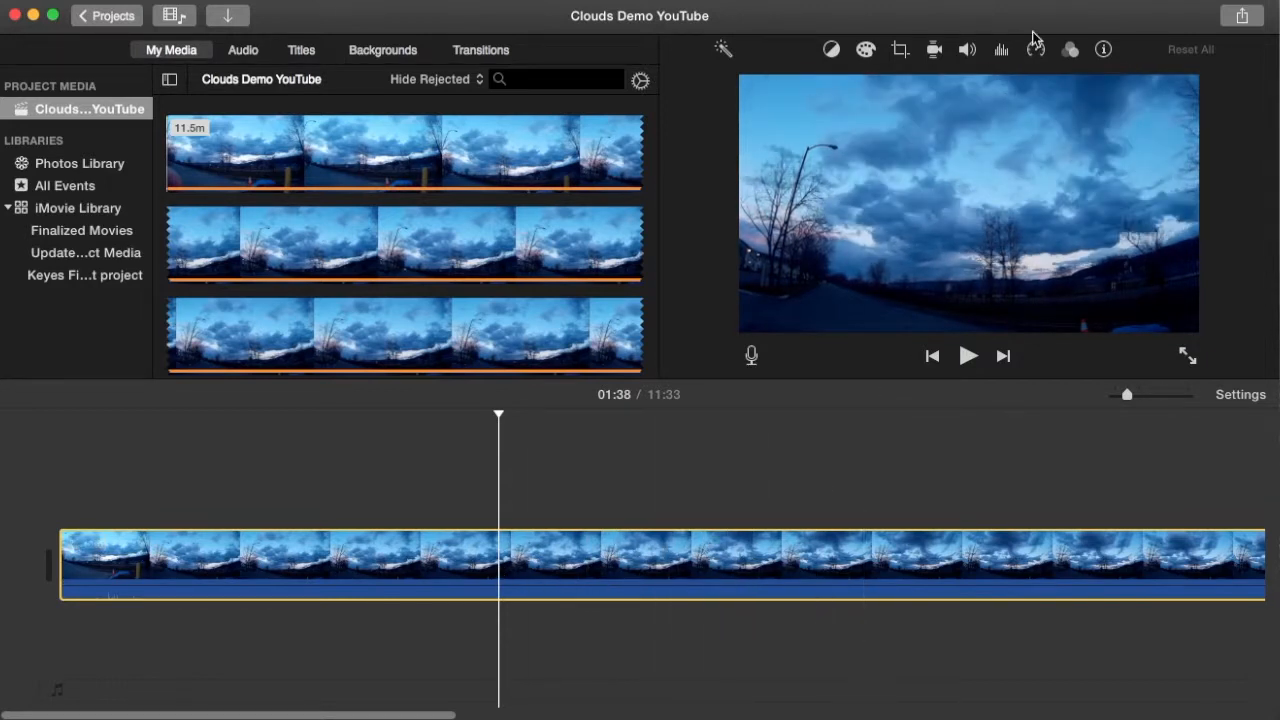
mouse_move(1036, 48)
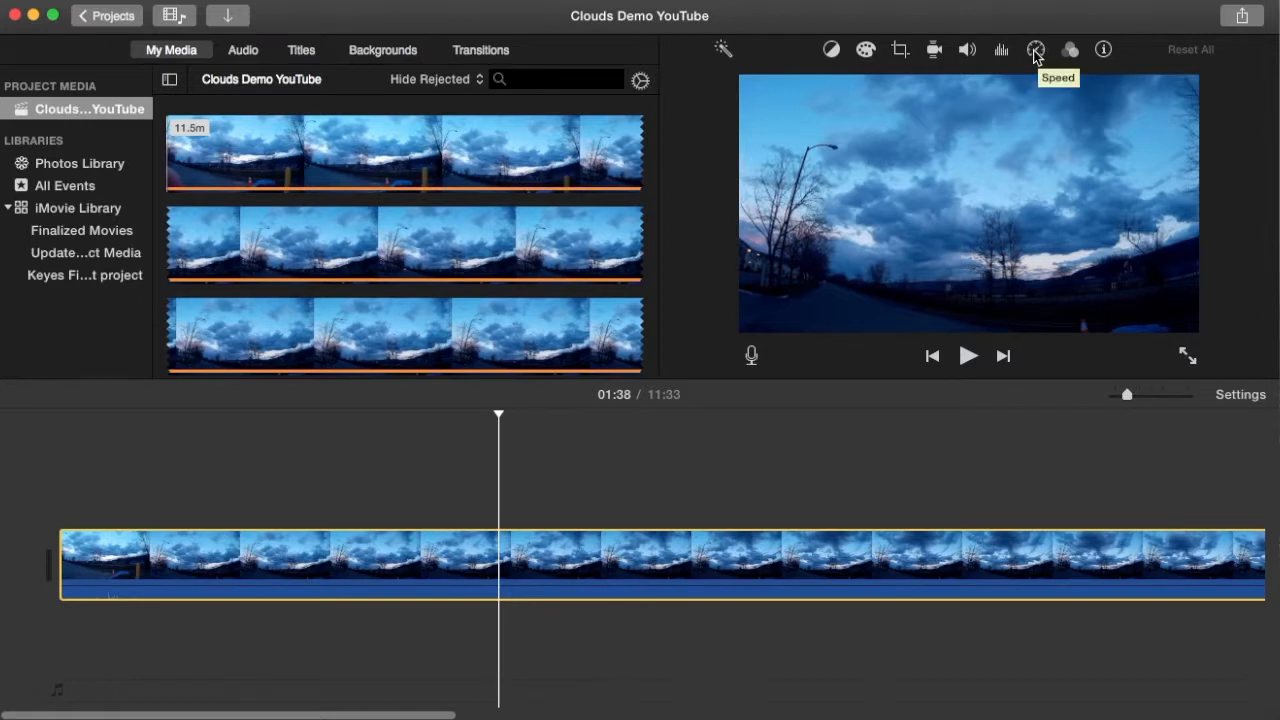
left_click(1036, 48)
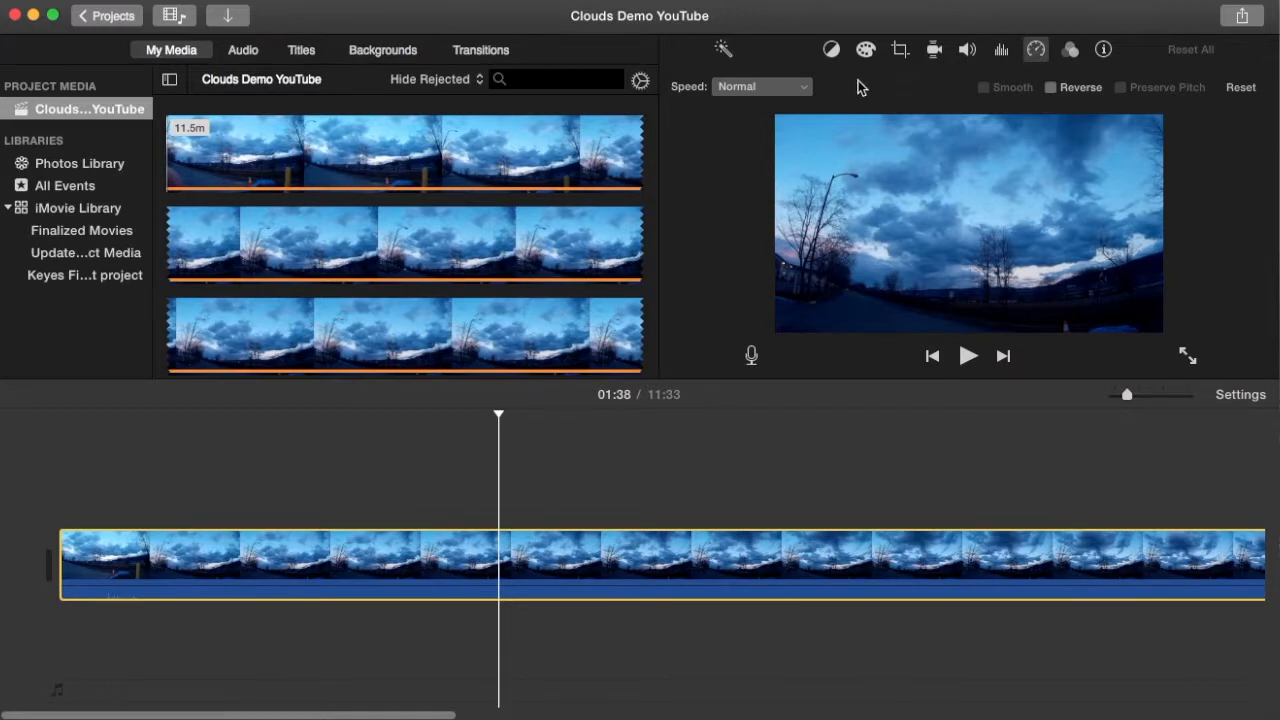
mouse_move(1046, 90)
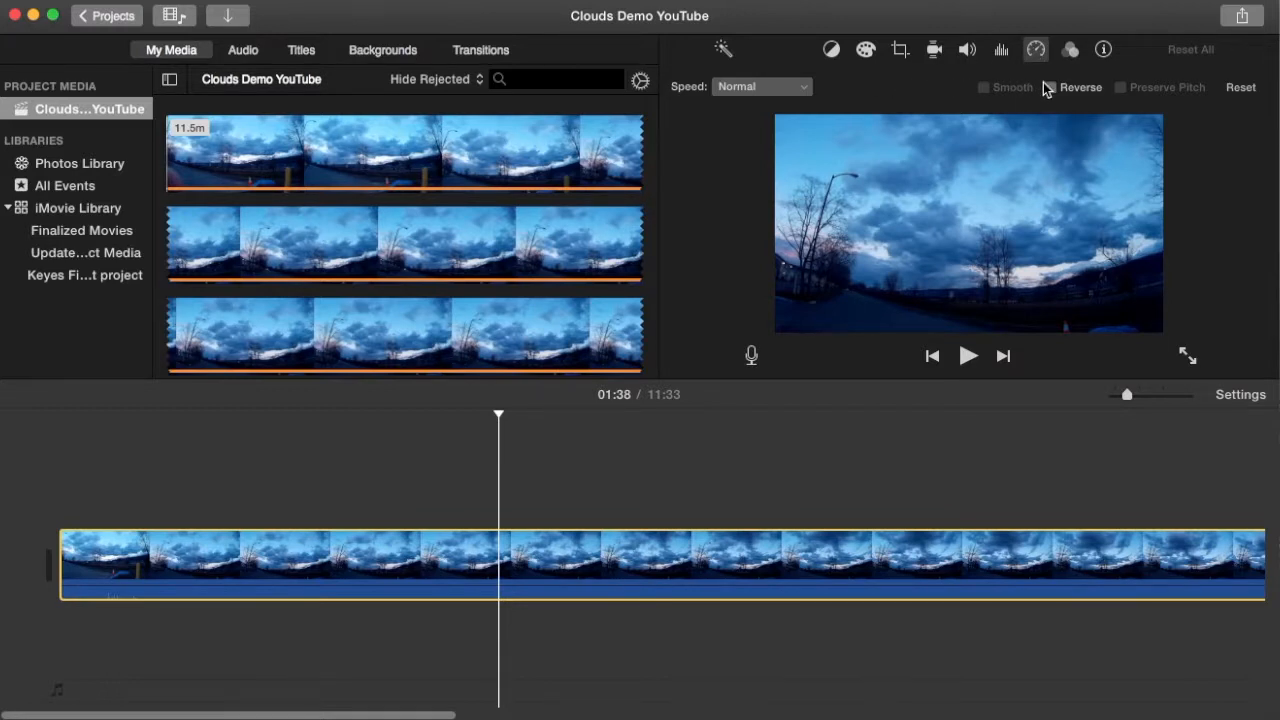
mouse_move(1050, 88)
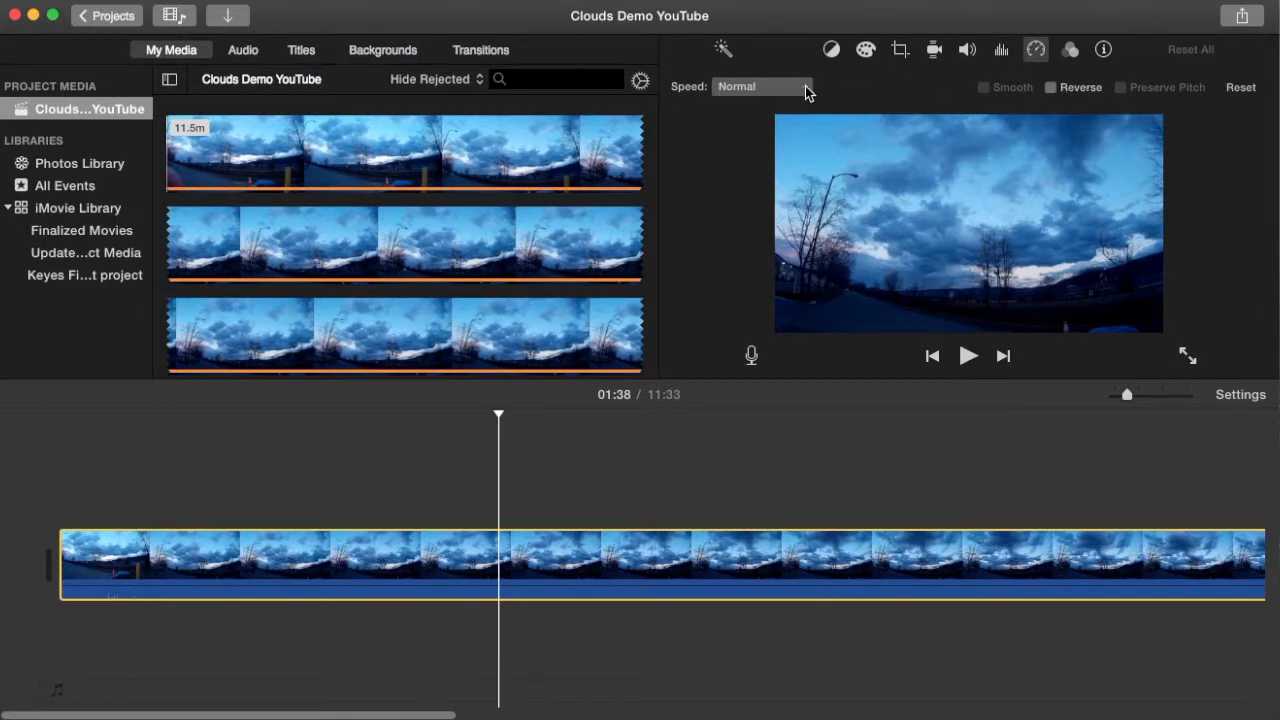
Set the clip's speed to Fast 20x, shrinking the project from 11:33 to 0:34.
left_click(764, 86)
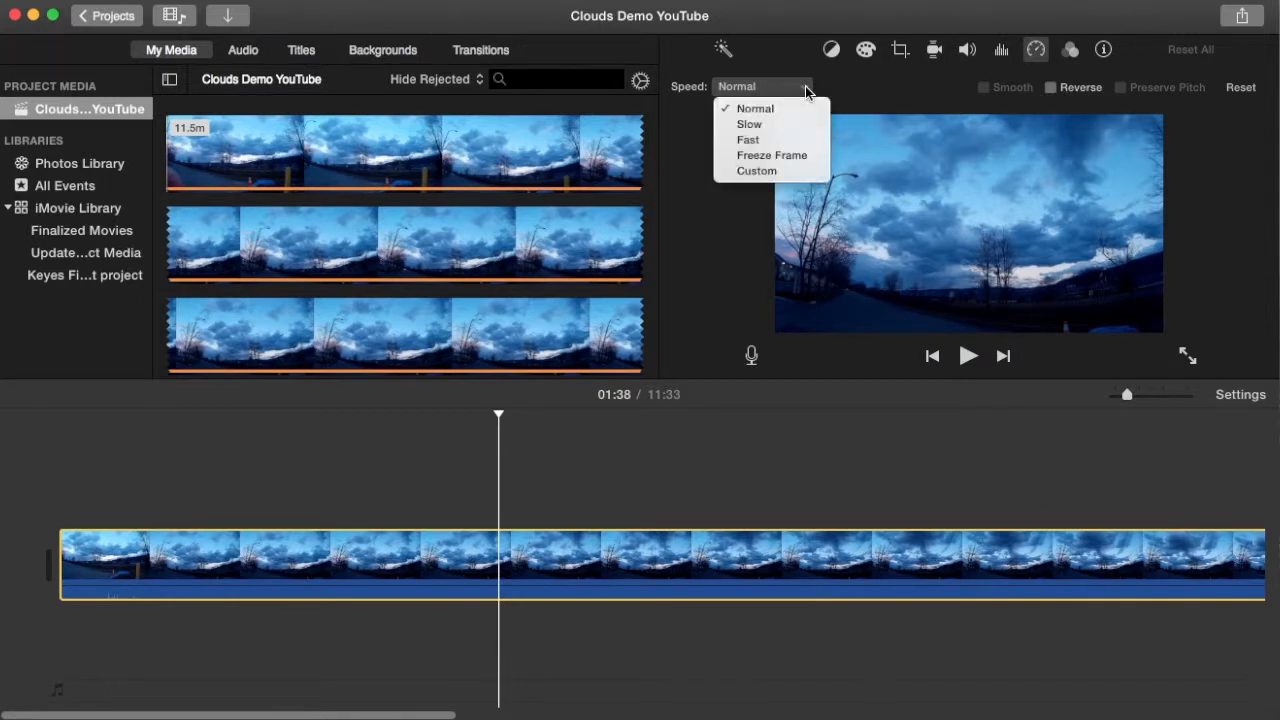
mouse_move(748, 124)
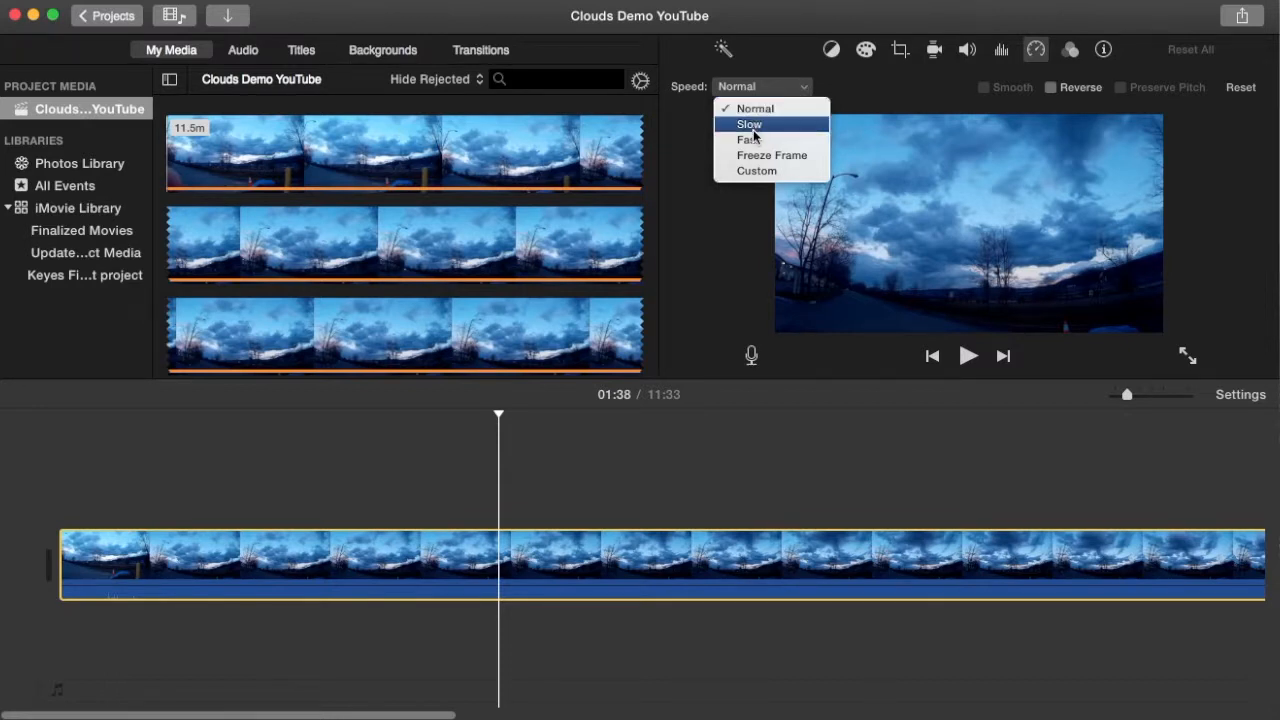
mouse_move(748, 140)
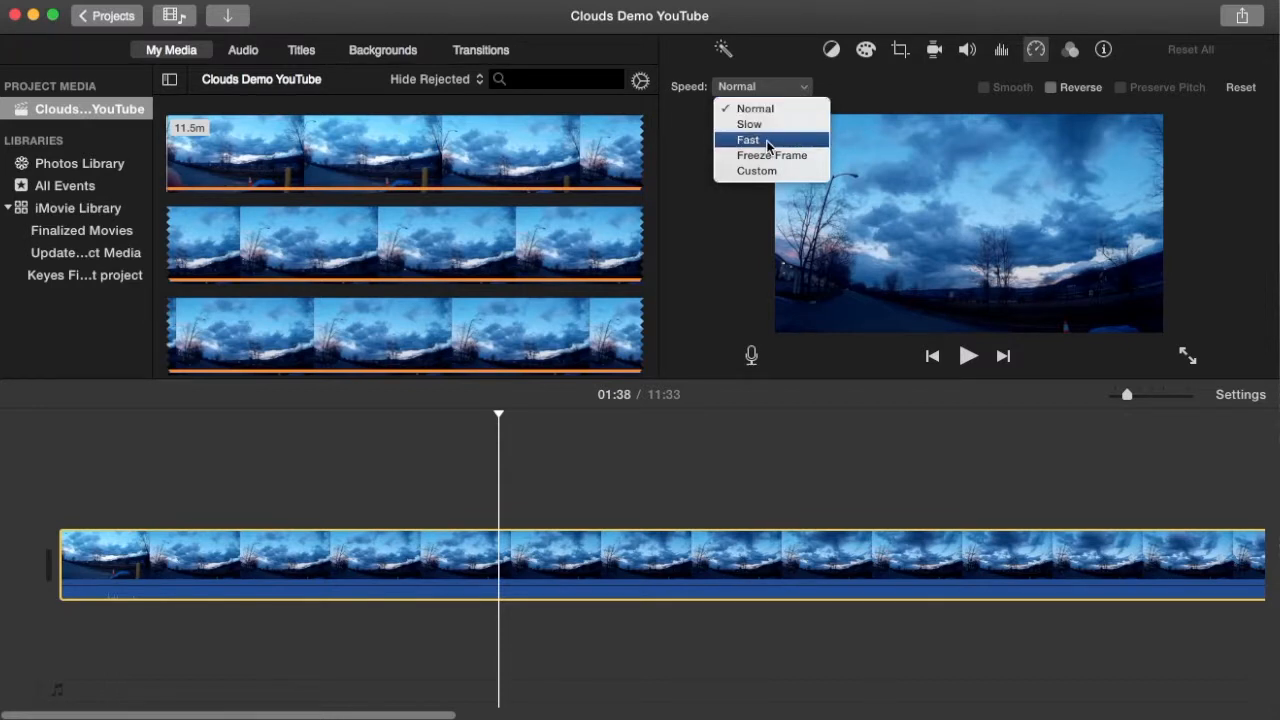
left_click(748, 140)
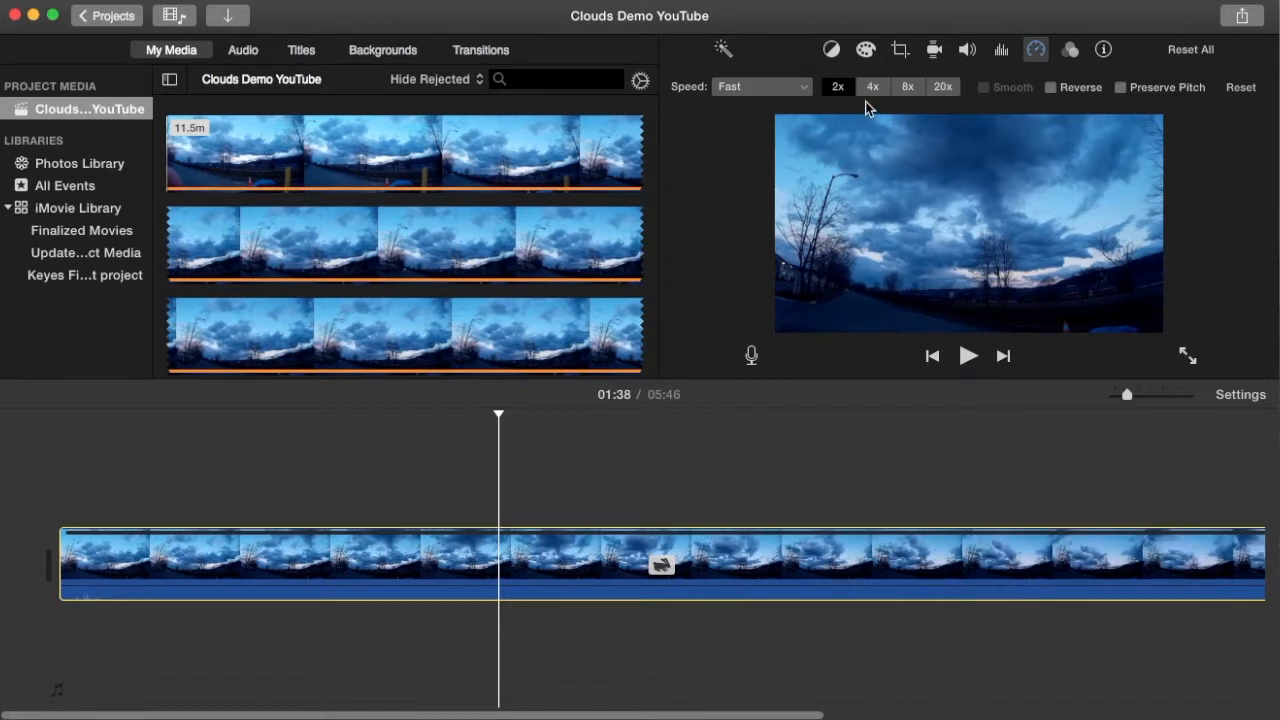
mouse_move(936, 100)
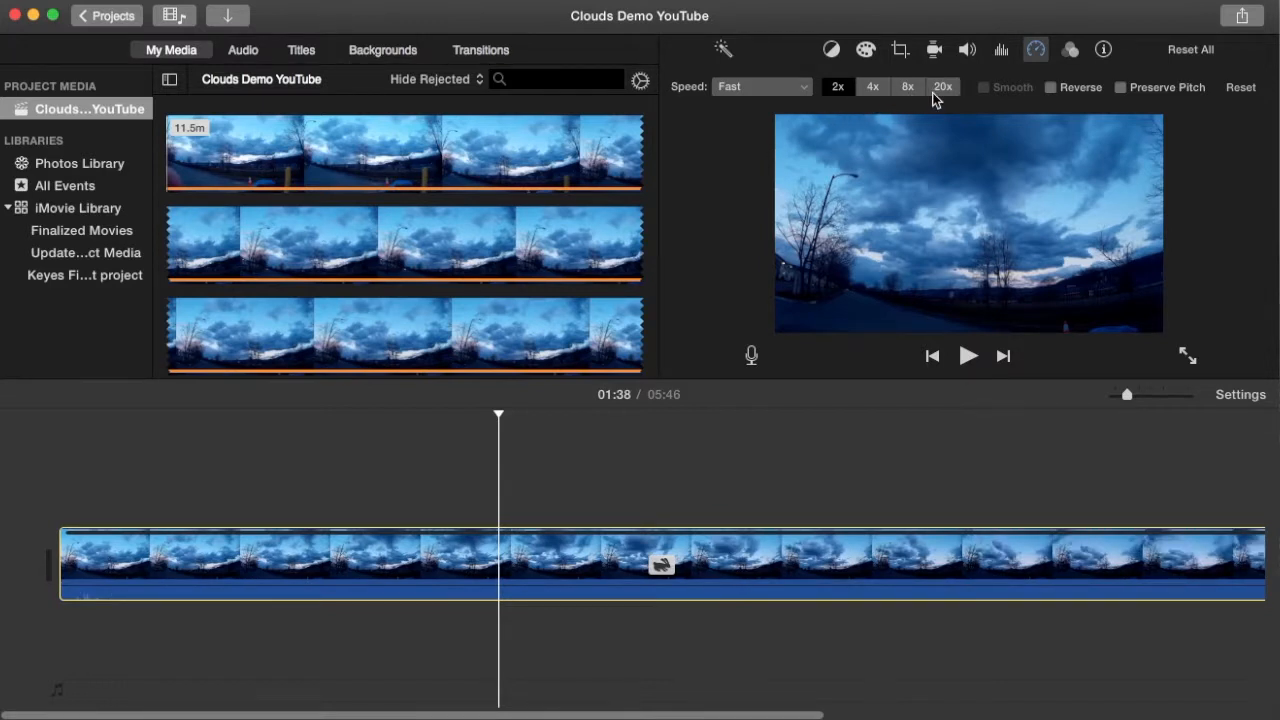
mouse_move(942, 88)
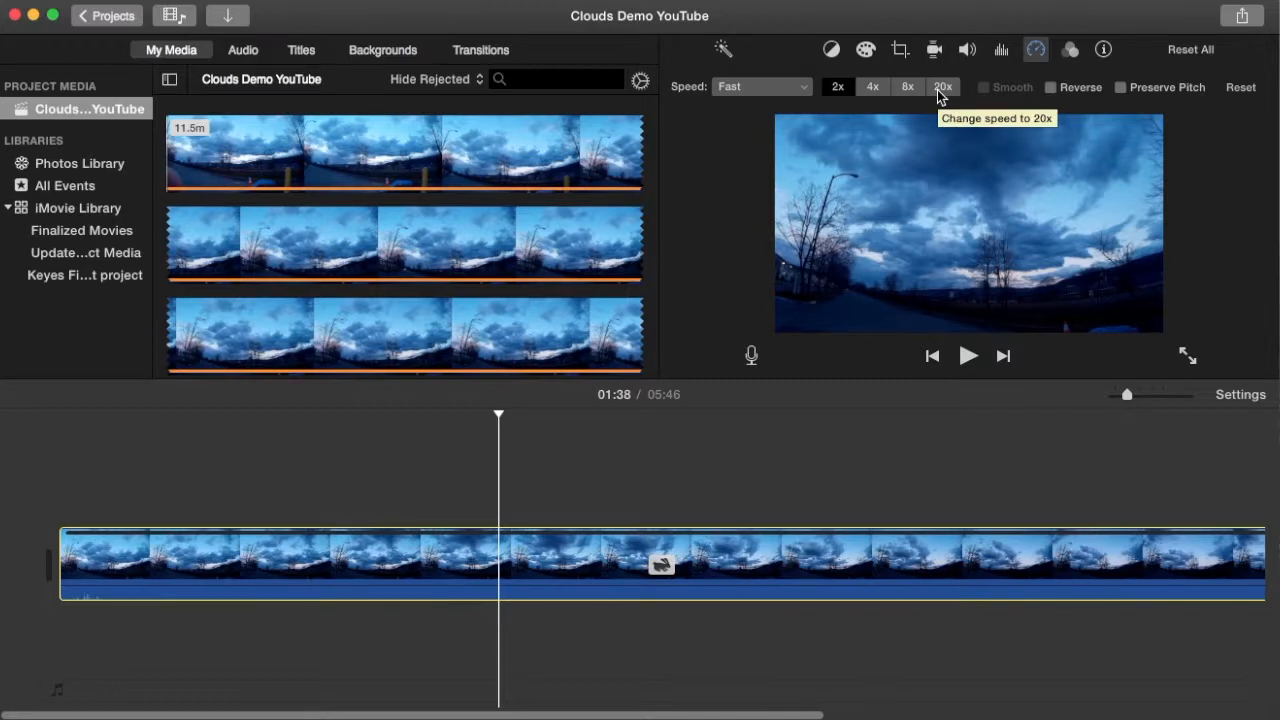
left_click(942, 88)
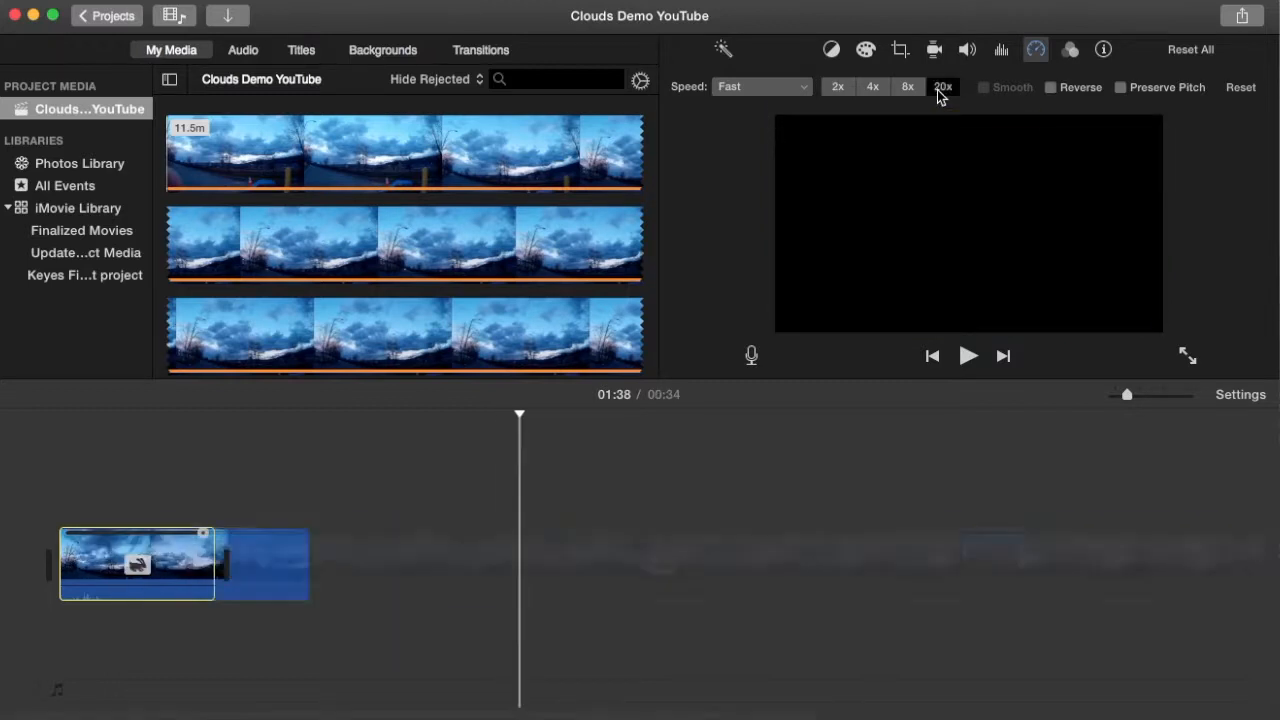
left_click(942, 88)
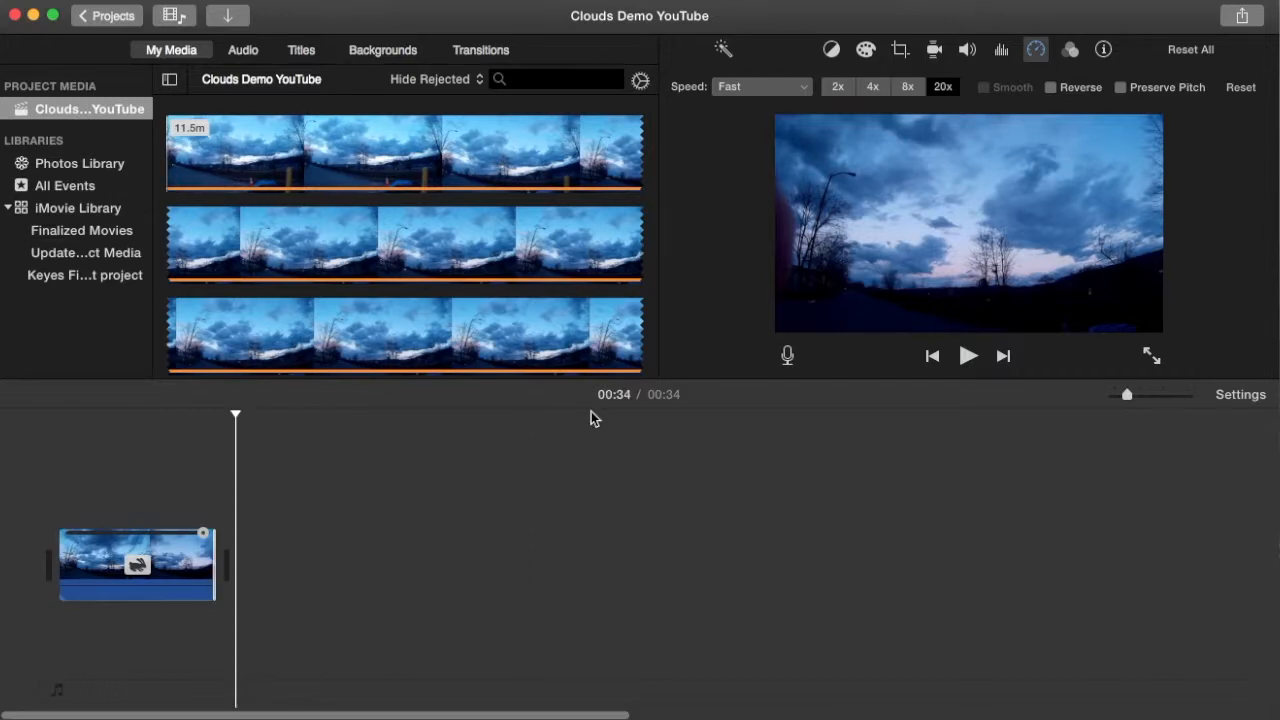
mouse_move(518, 440)
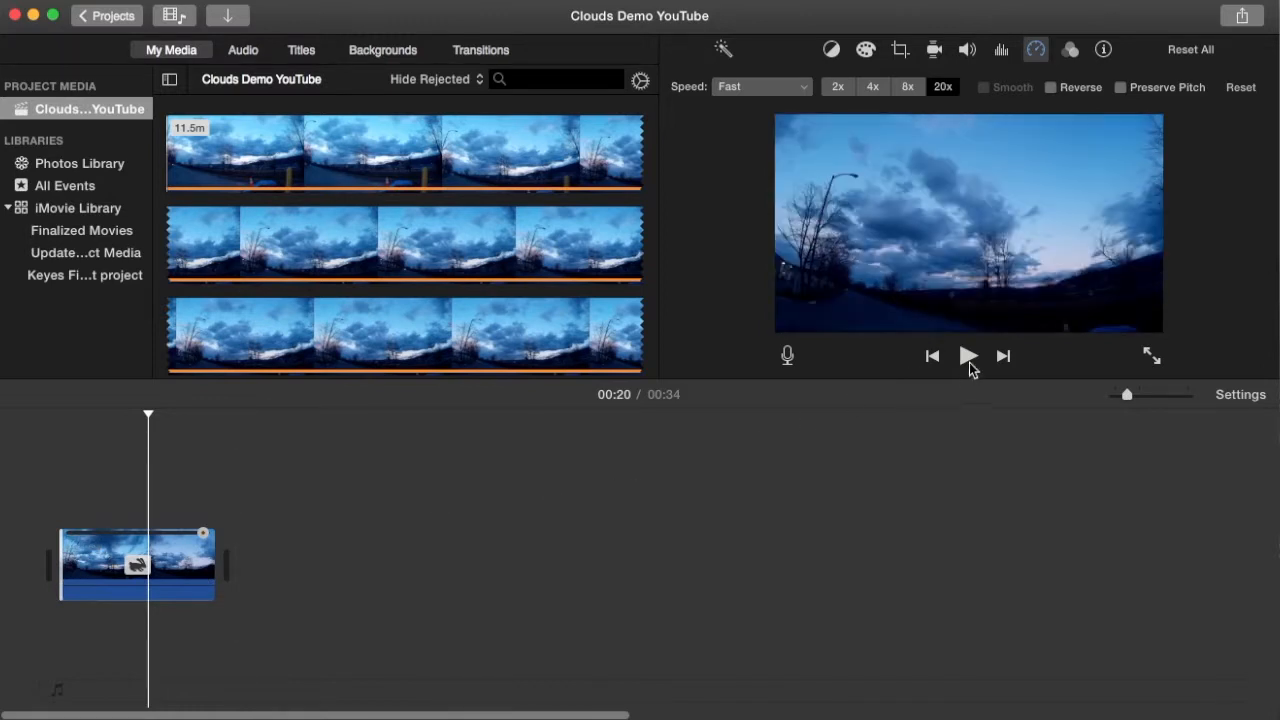
mouse_move(968, 356)
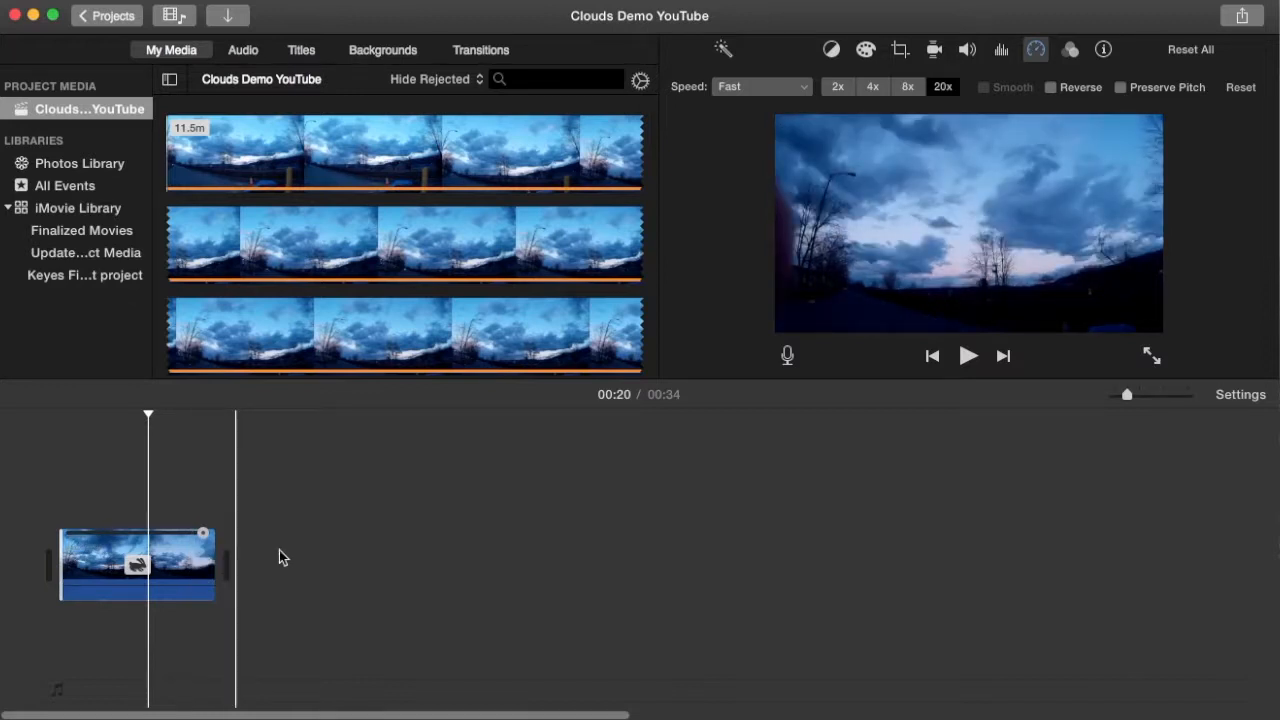
mouse_move(490, 528)
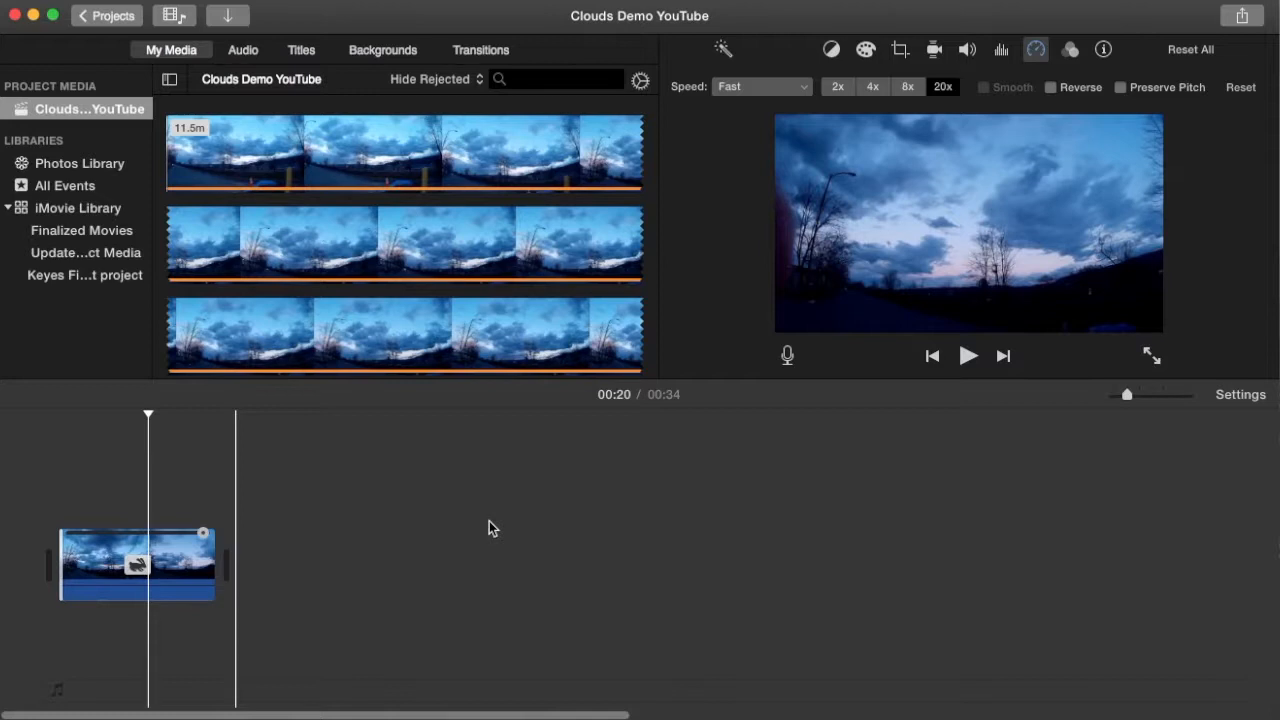
mouse_move(434, 452)
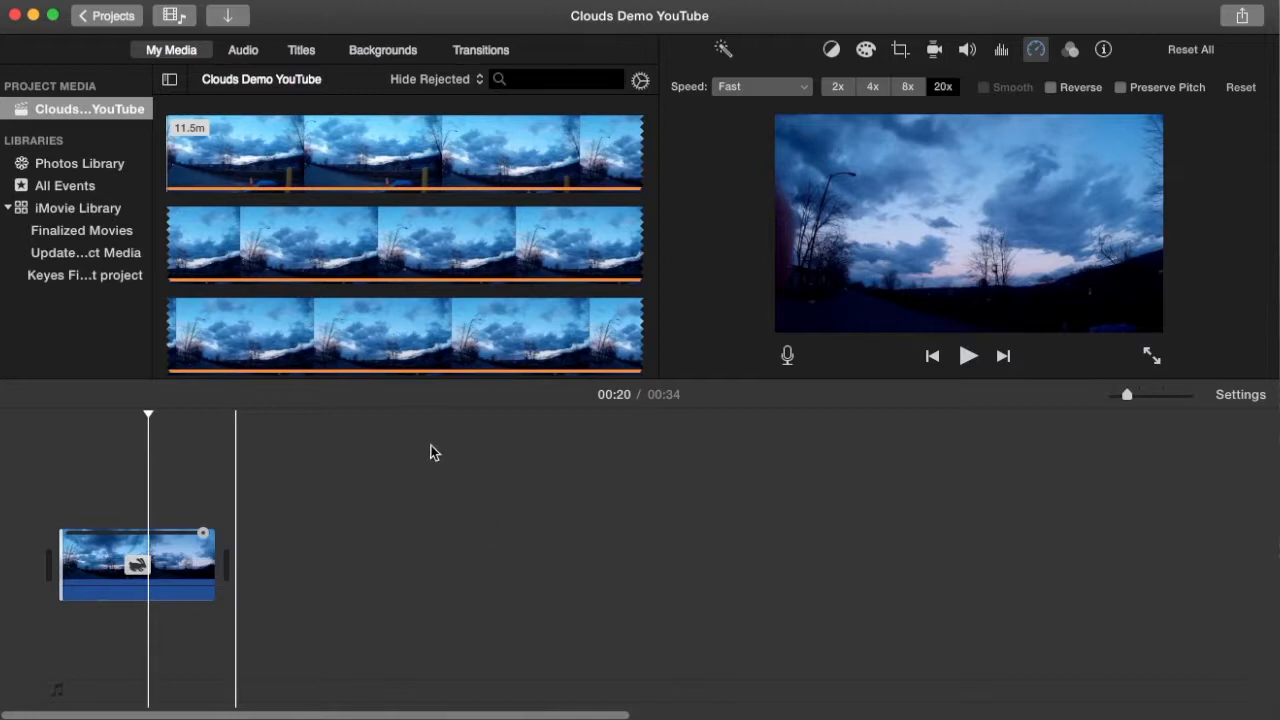
mouse_move(300, 476)
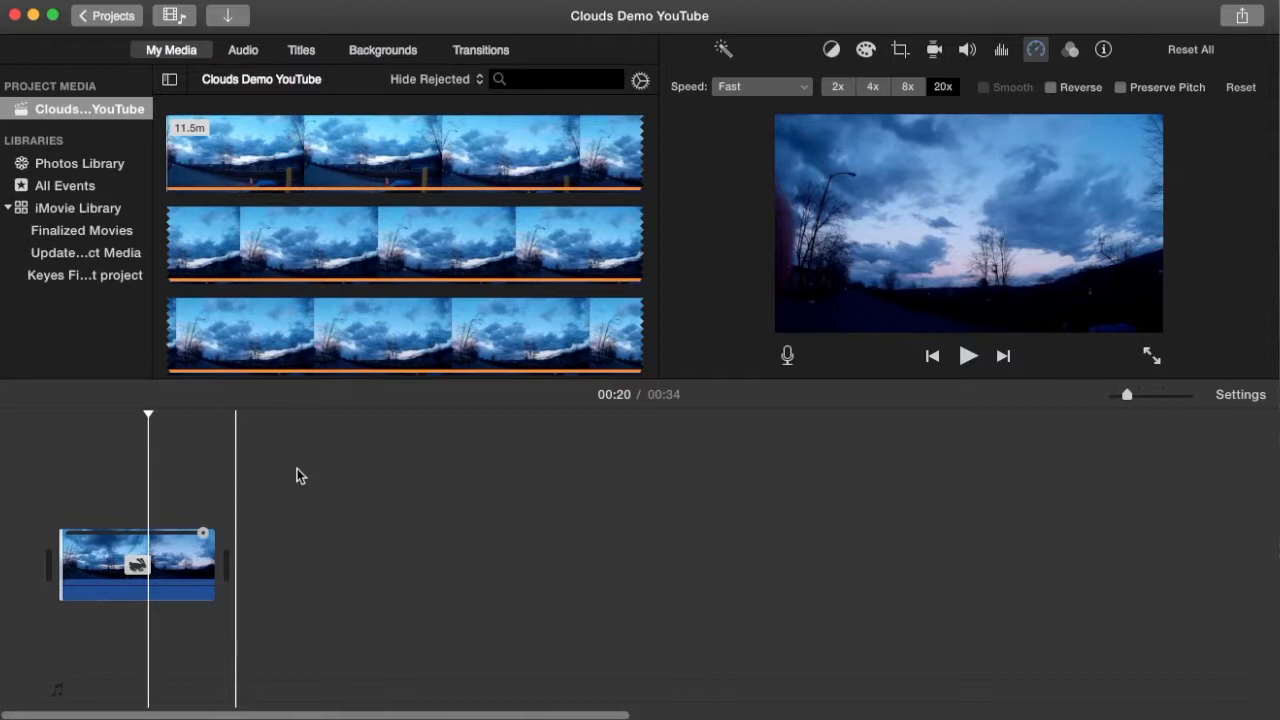
mouse_move(276, 444)
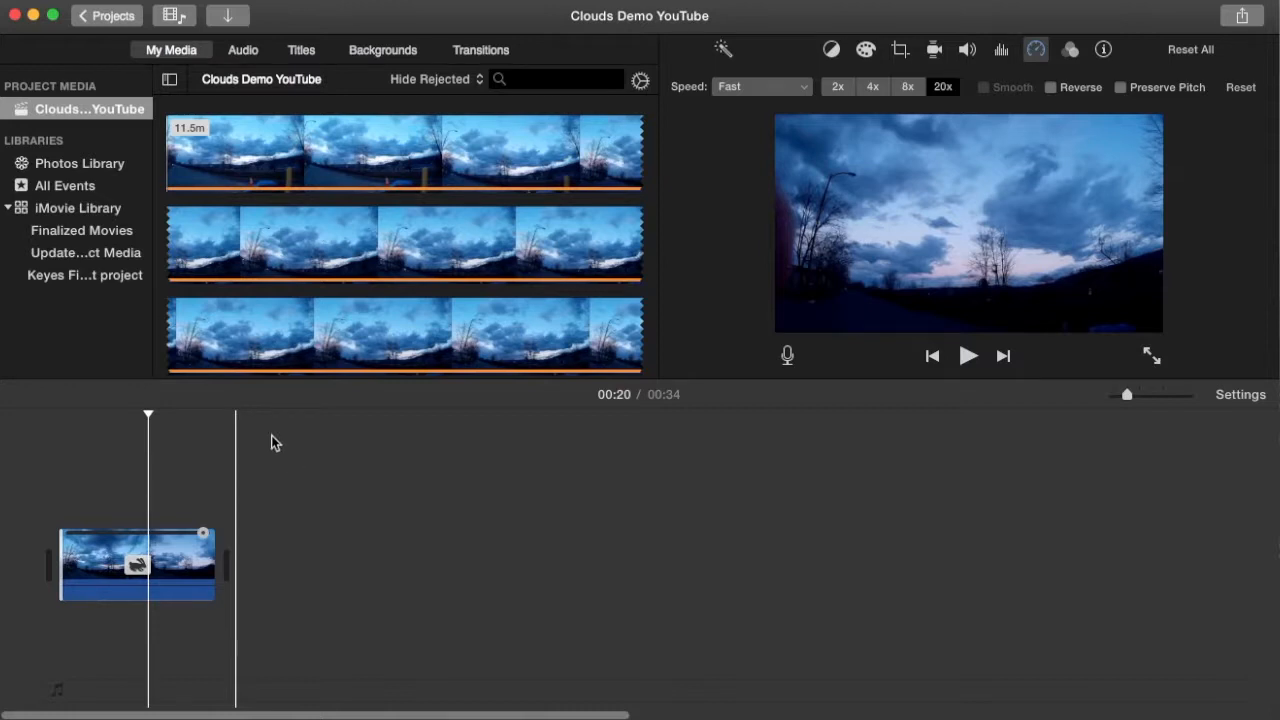
left_click(30, 4)
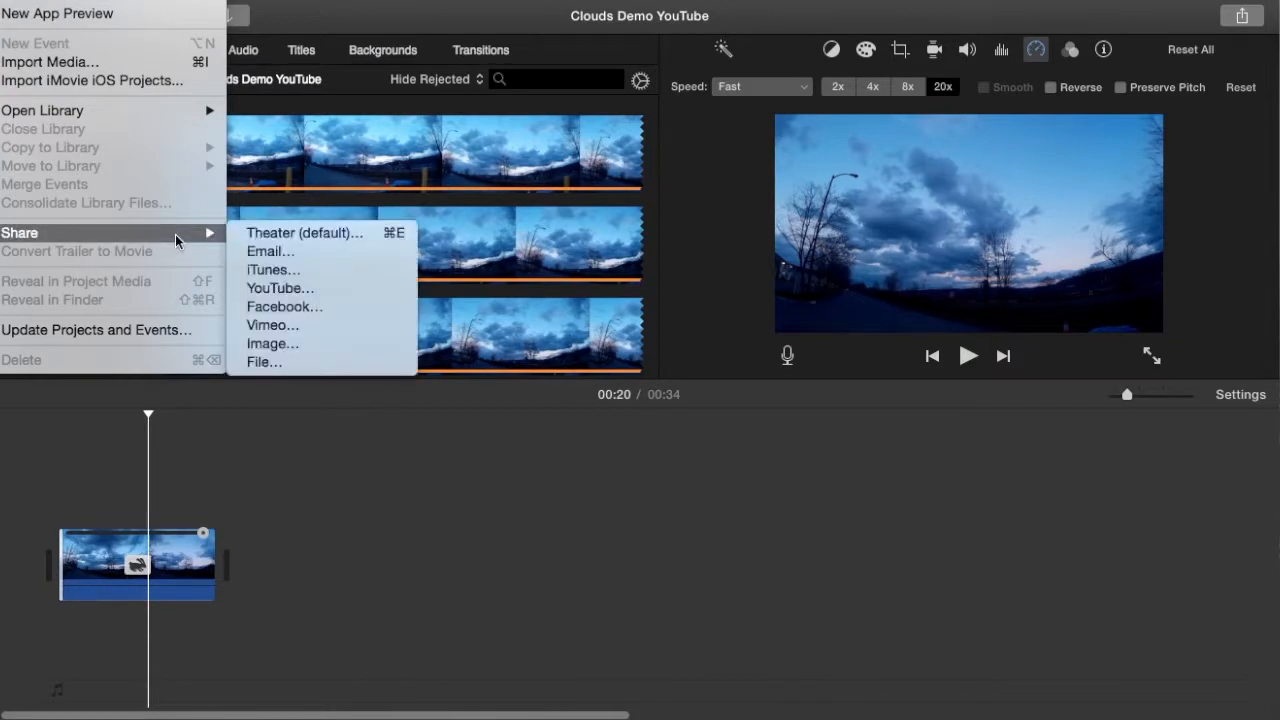
mouse_move(272, 344)
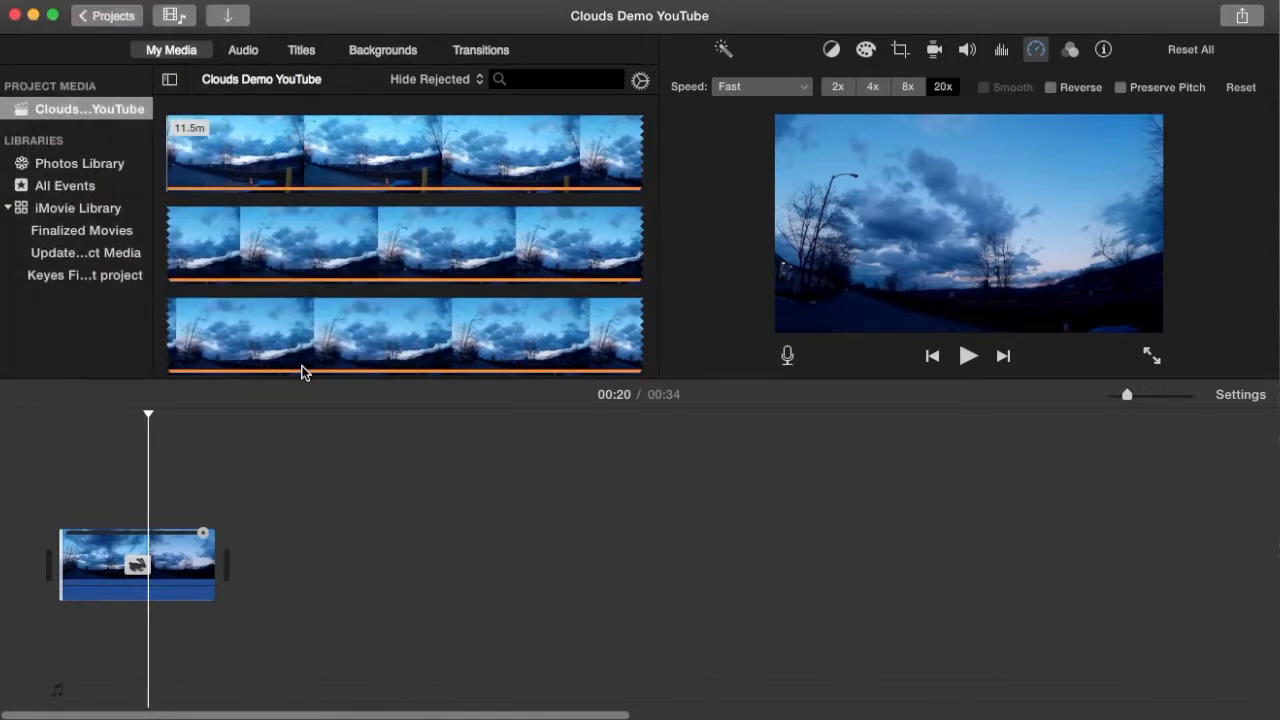
Start a file export of Clouds Demo YouTube and lower its resolution from 1080p to 720p (53.1 MB).
left_click(1240, 16)
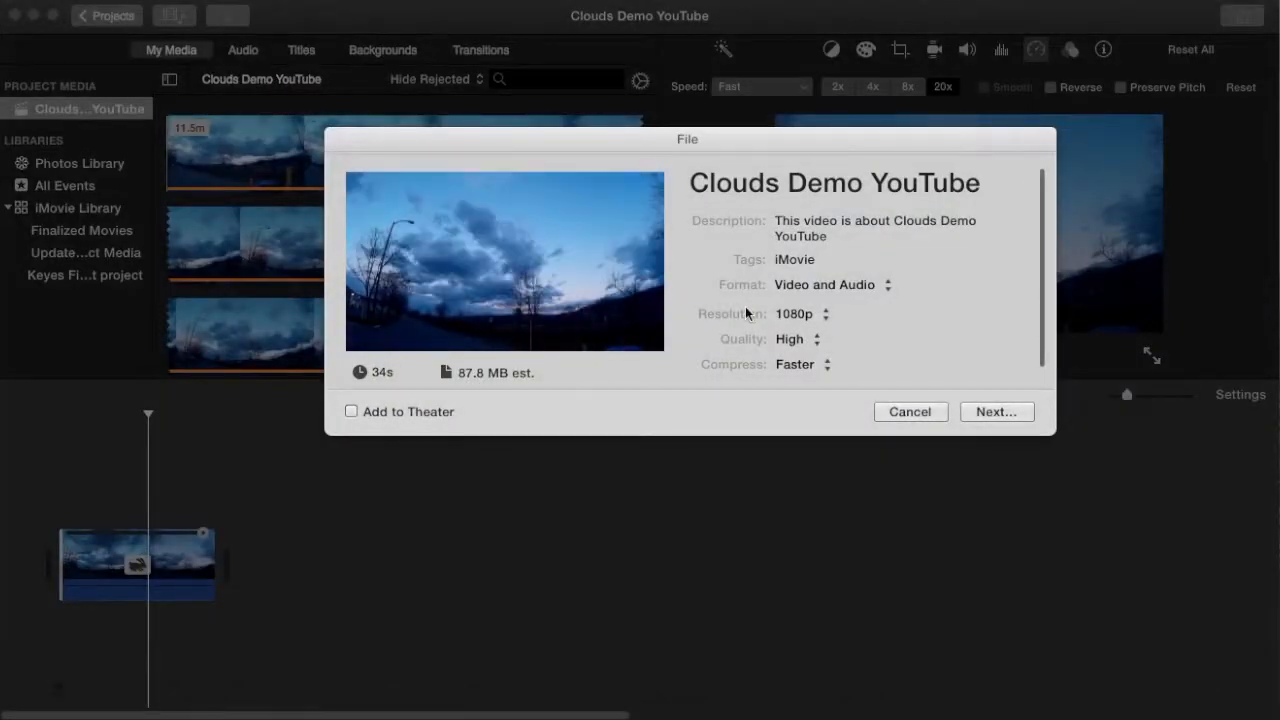
mouse_move(816, 344)
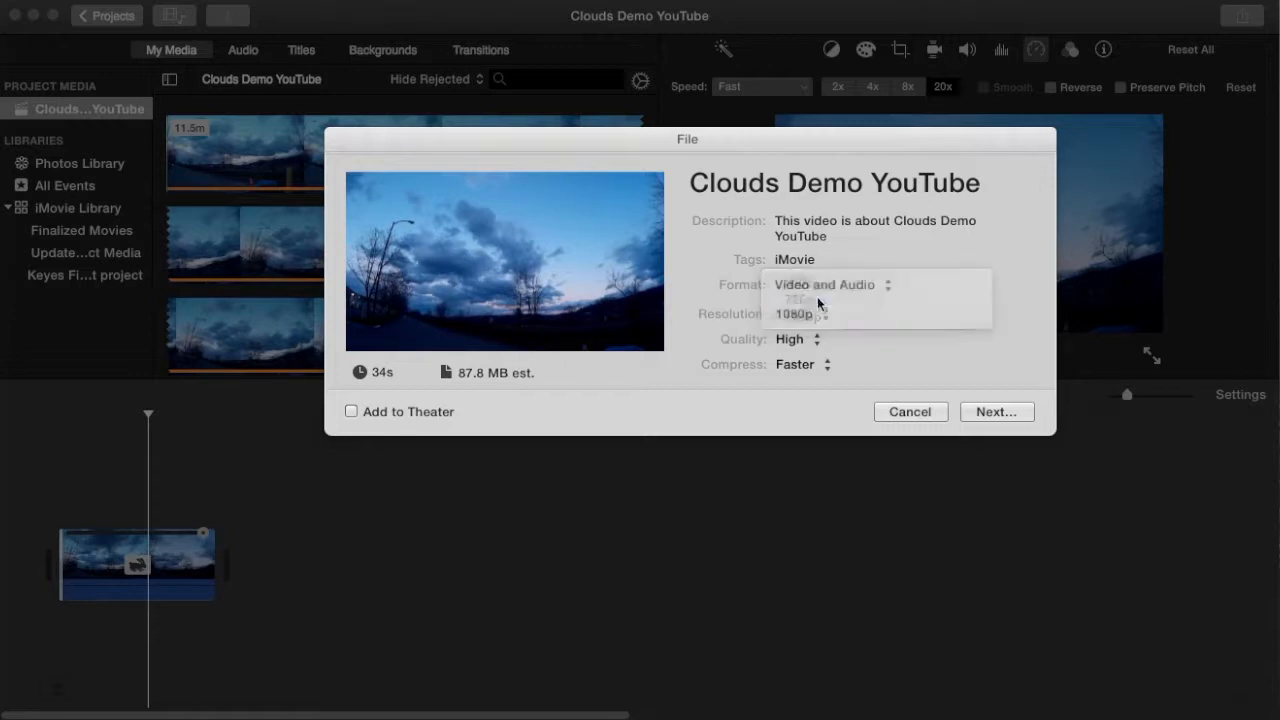
left_click(796, 300)
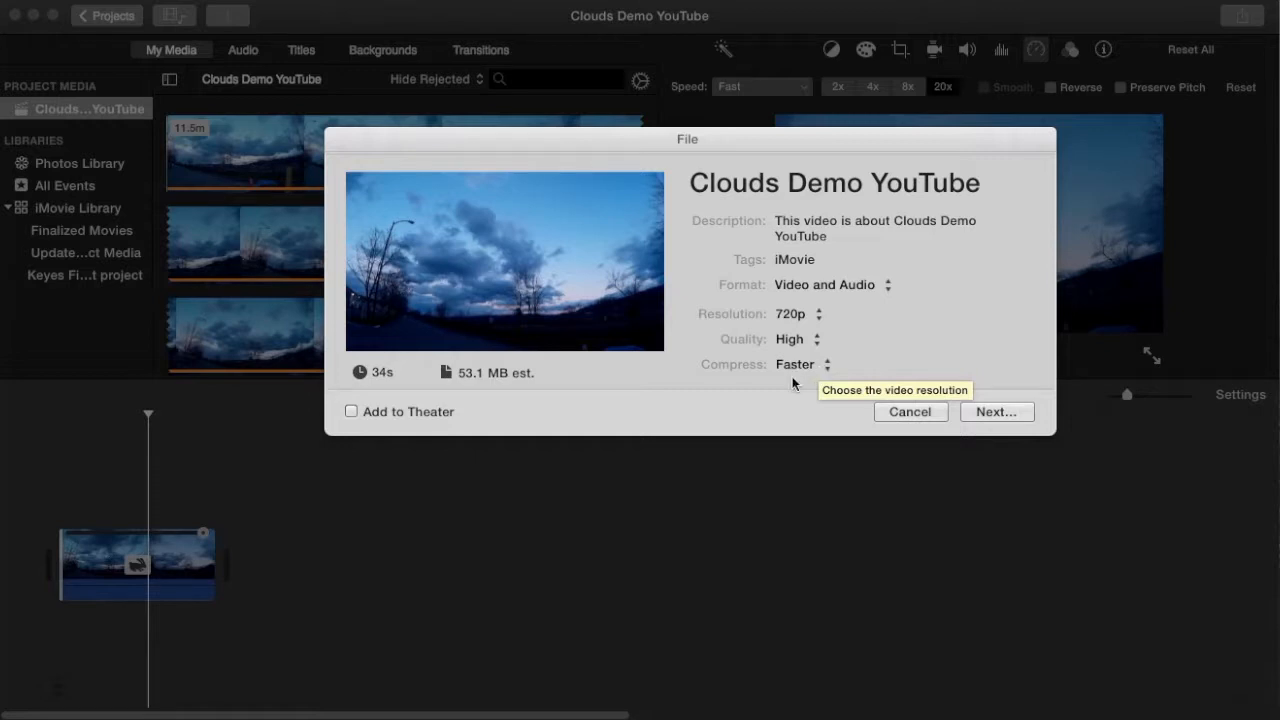
mouse_move(986, 402)
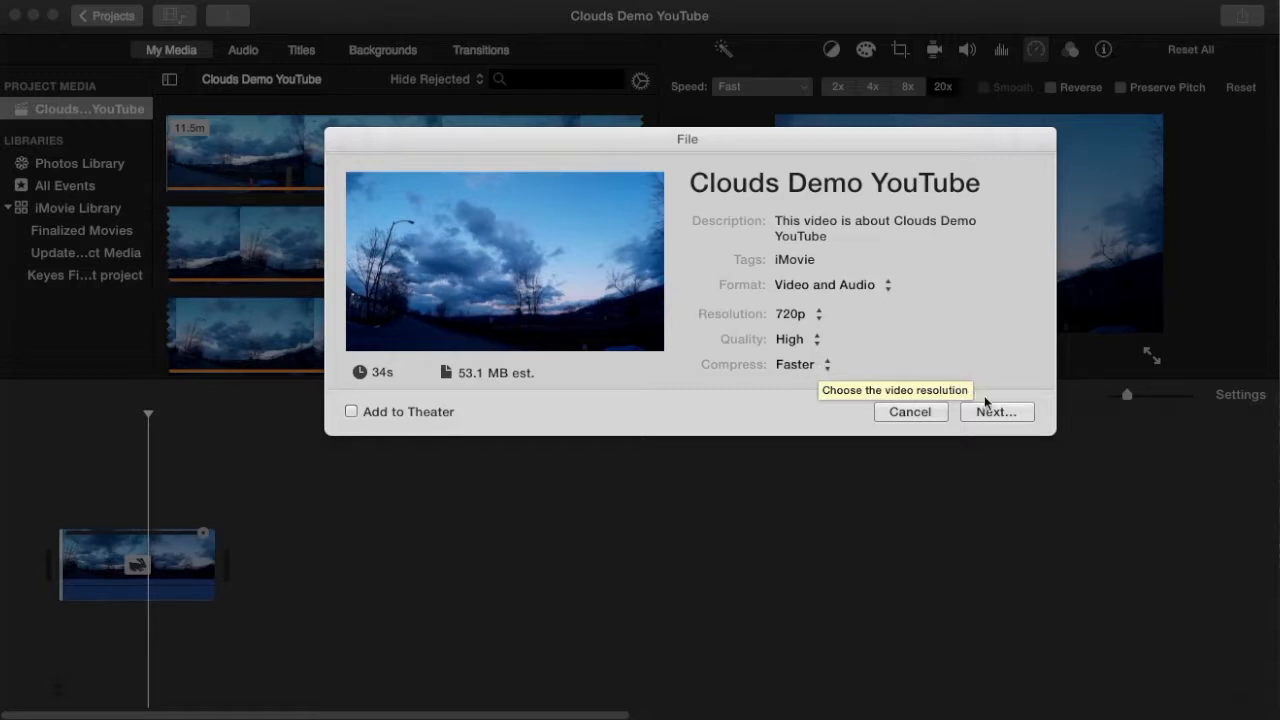
mouse_move(996, 412)
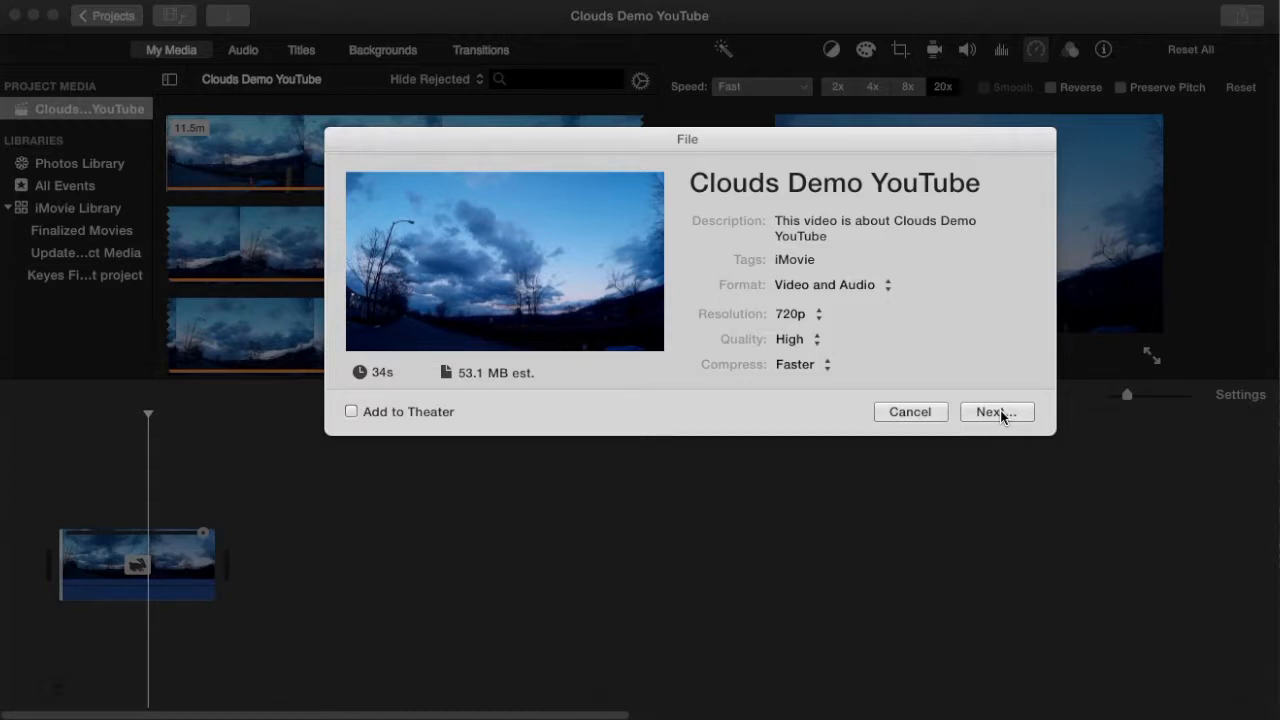
Save the Clouds Demo YouTube export to the Desktop.
left_click(996, 412)
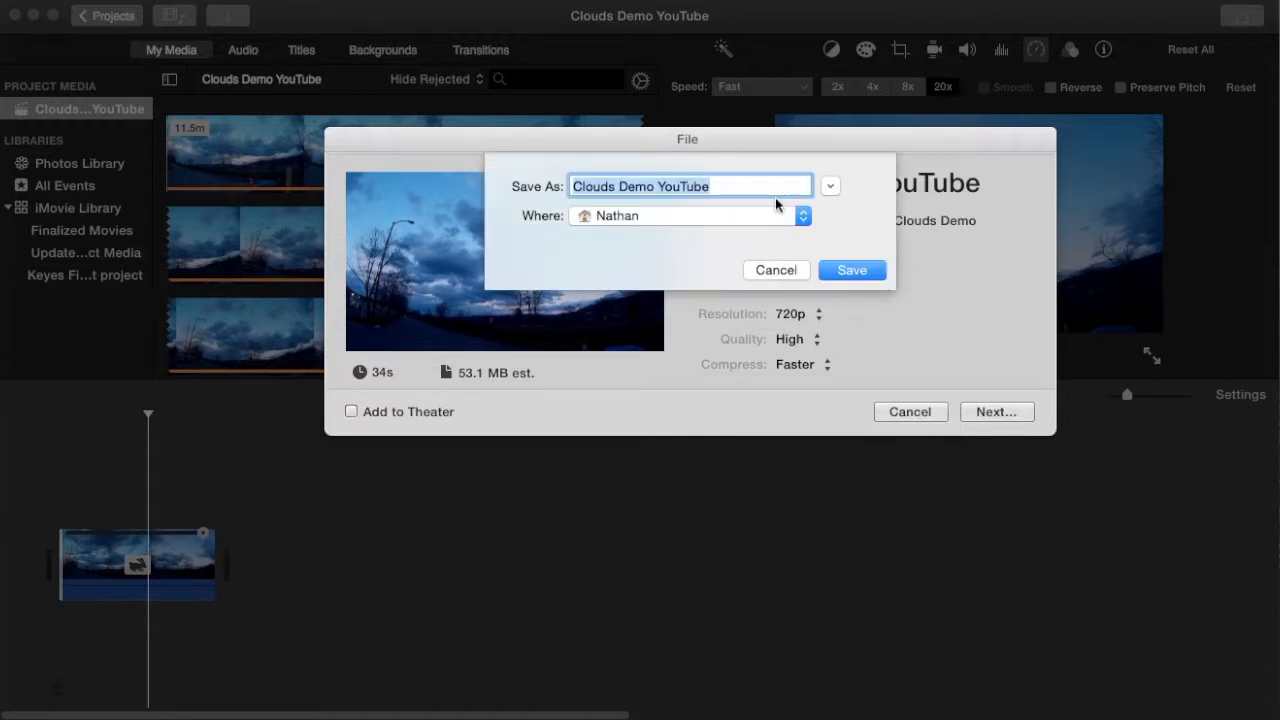
left_click(804, 216)
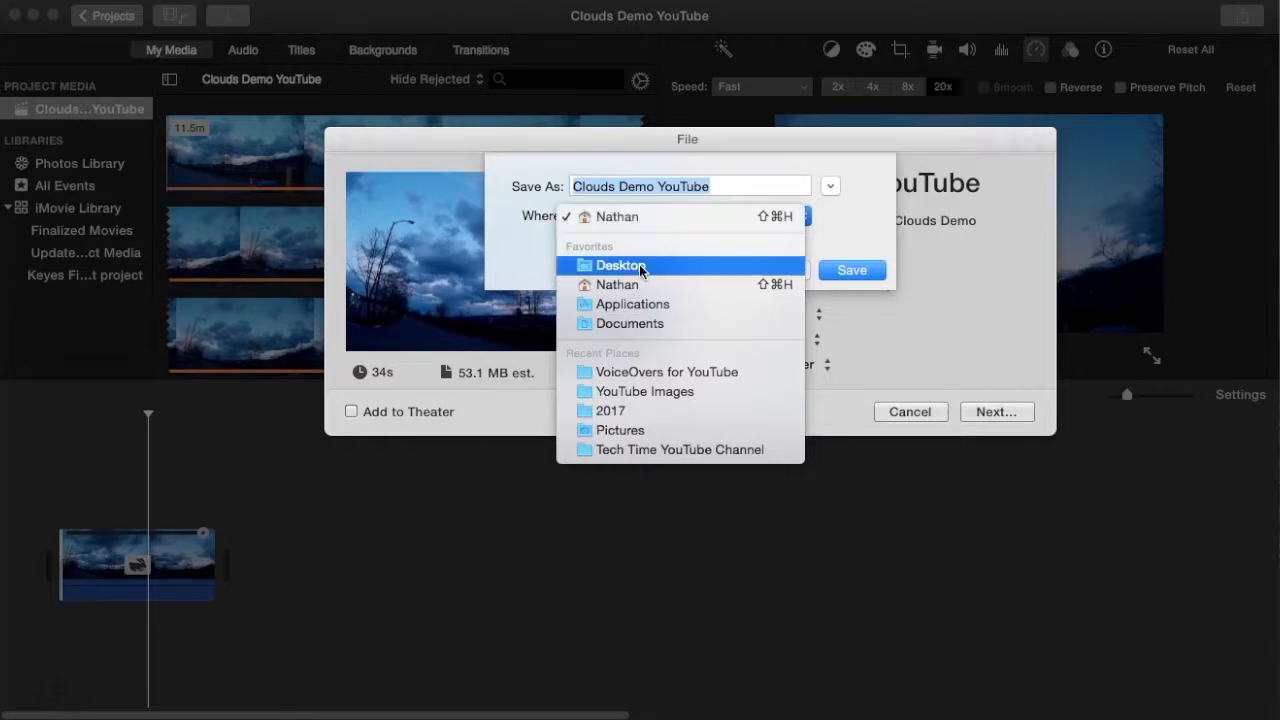
left_click(620, 264)
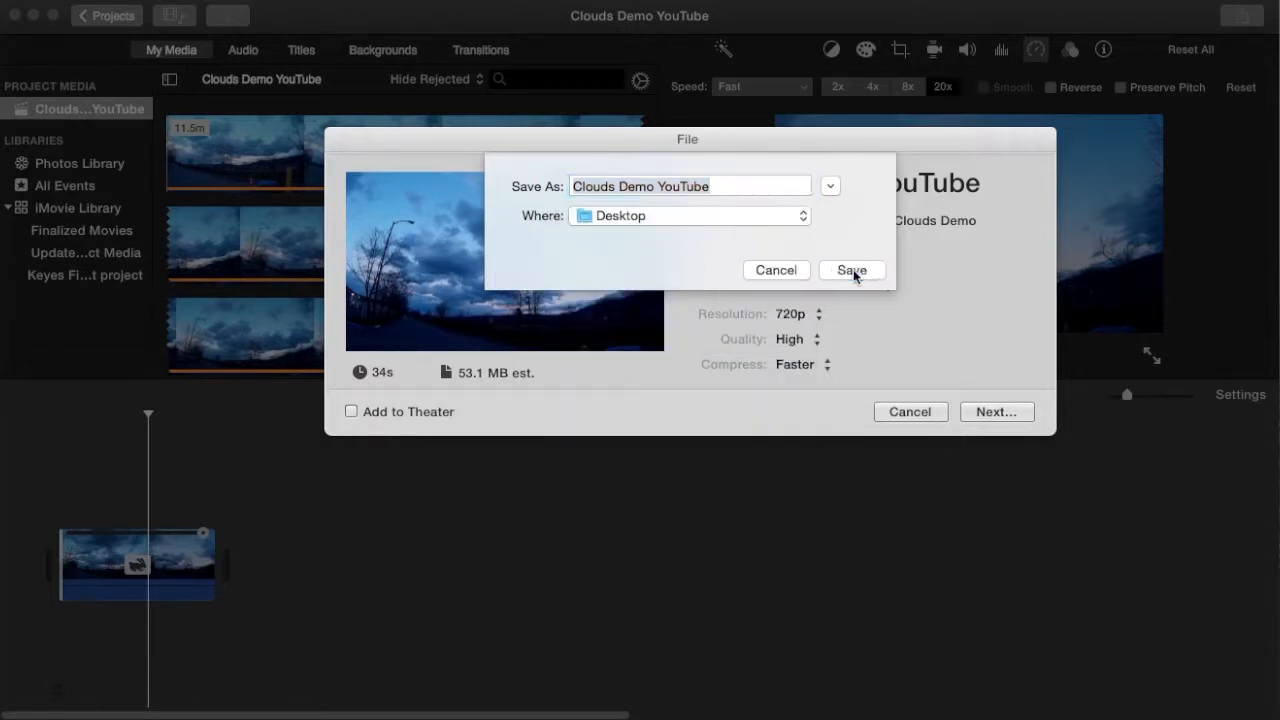
left_click(852, 270)
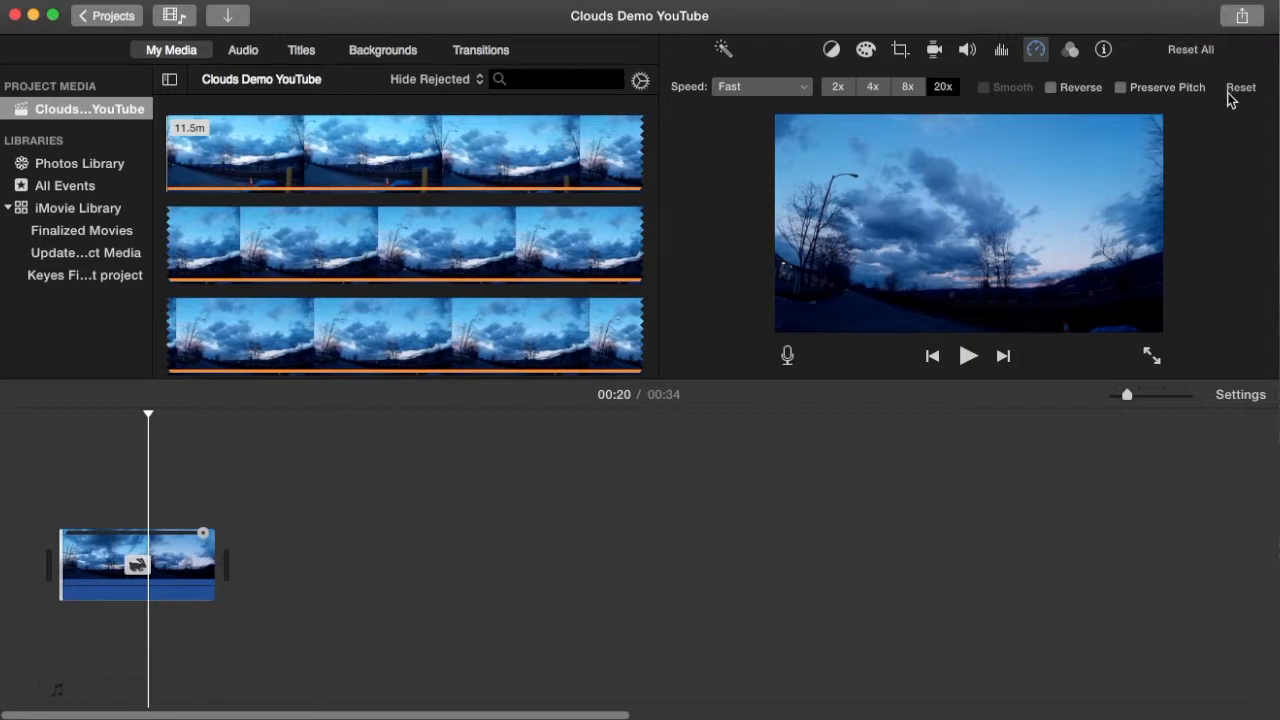
mouse_move(1104, 40)
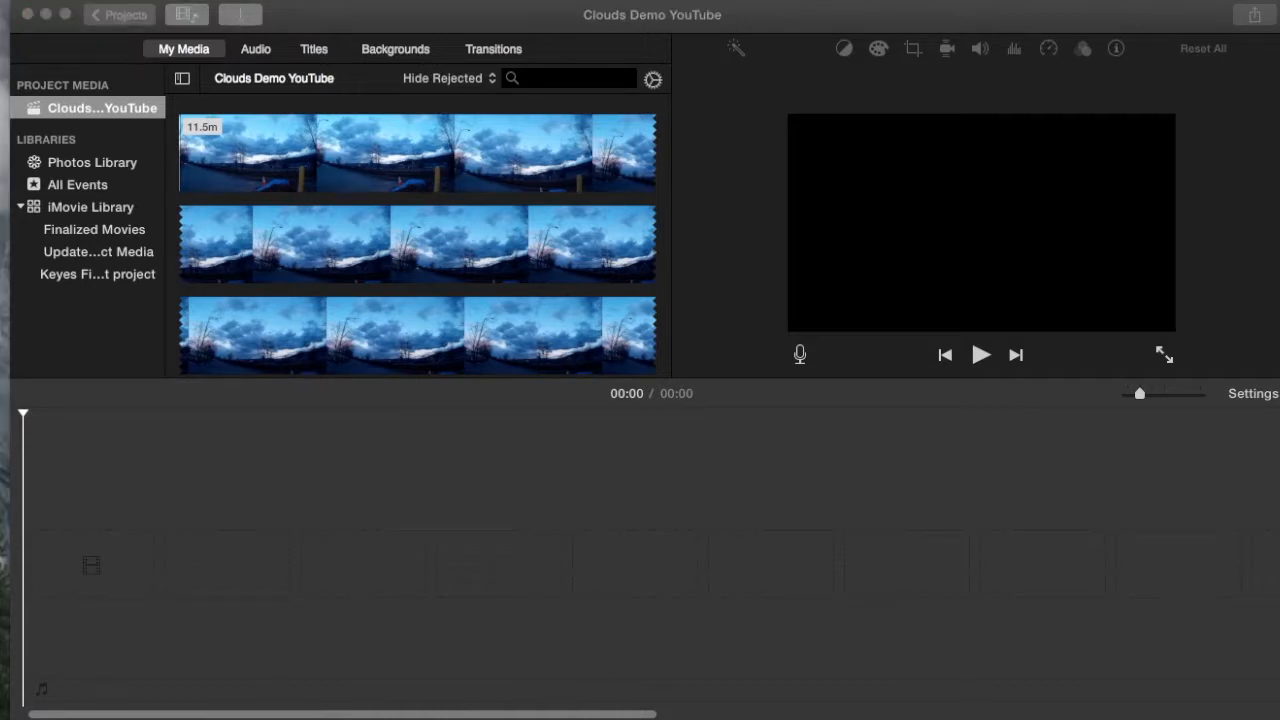
Add the exported 34-second clouds movie from the Desktop to the empty timeline and park the playhead at 0:20.
left_click_drag(400, 156, 664, 436)
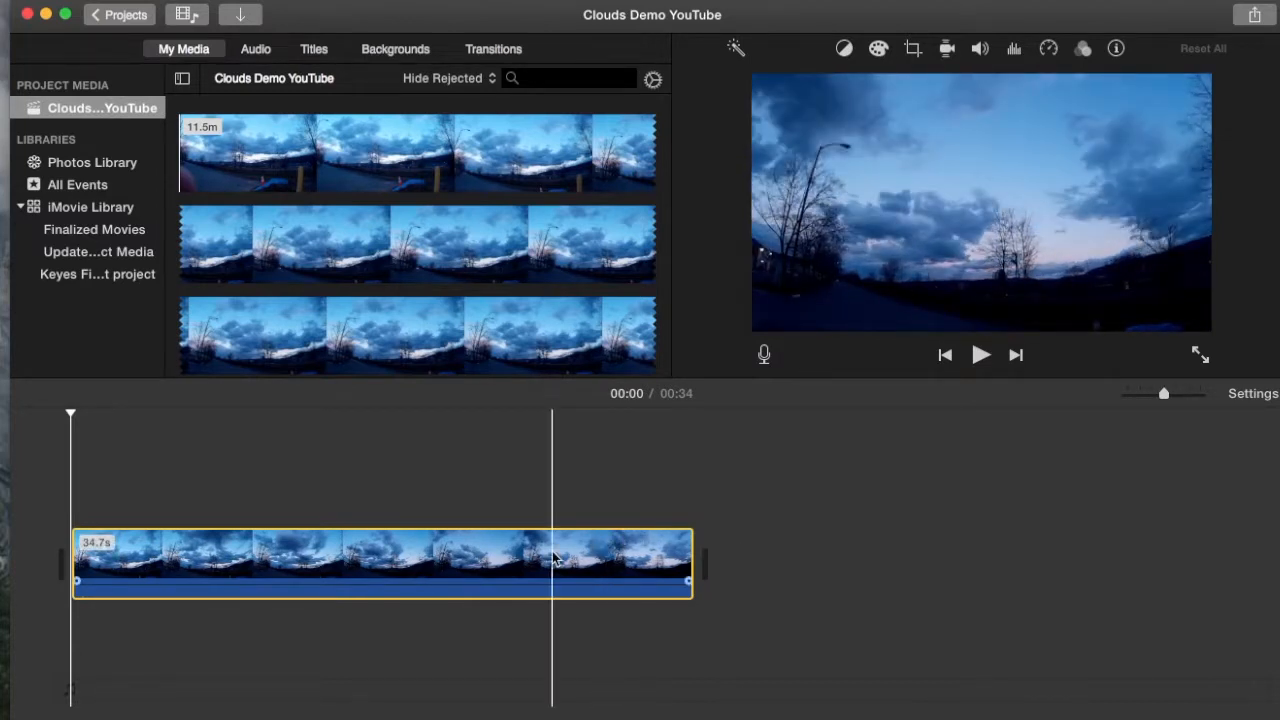
left_click(436, 562)
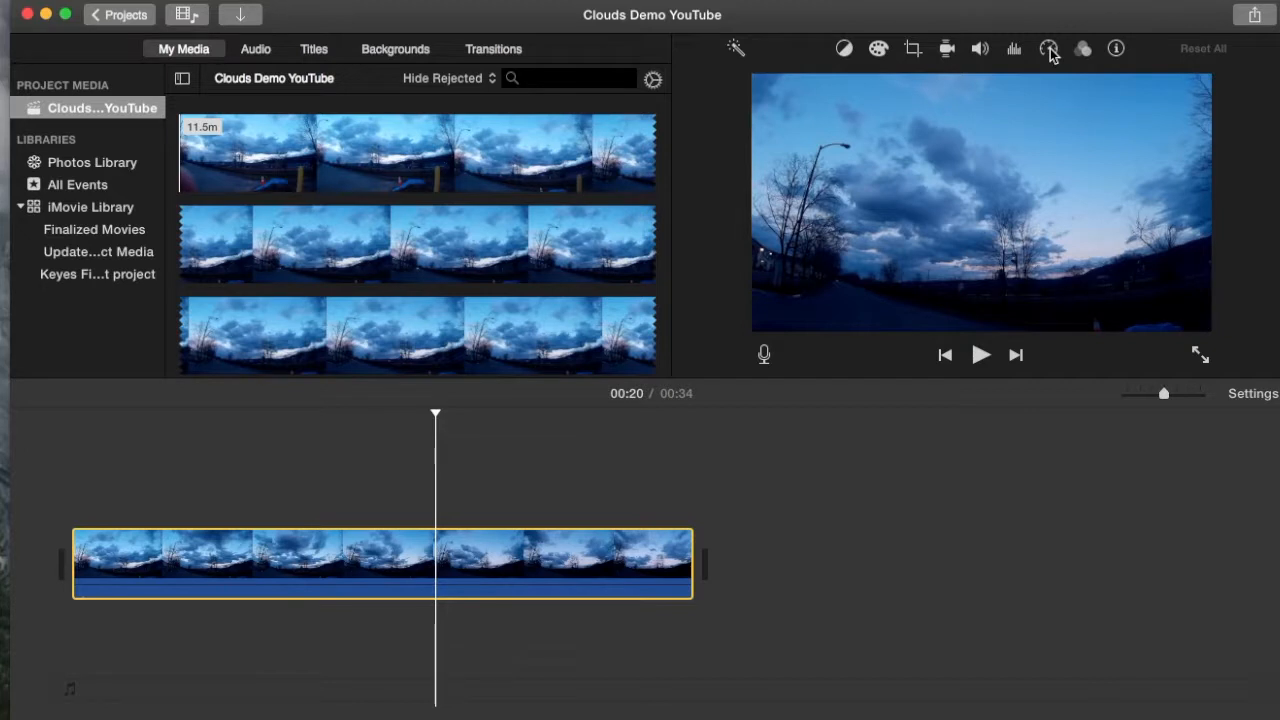
mouse_move(1048, 48)
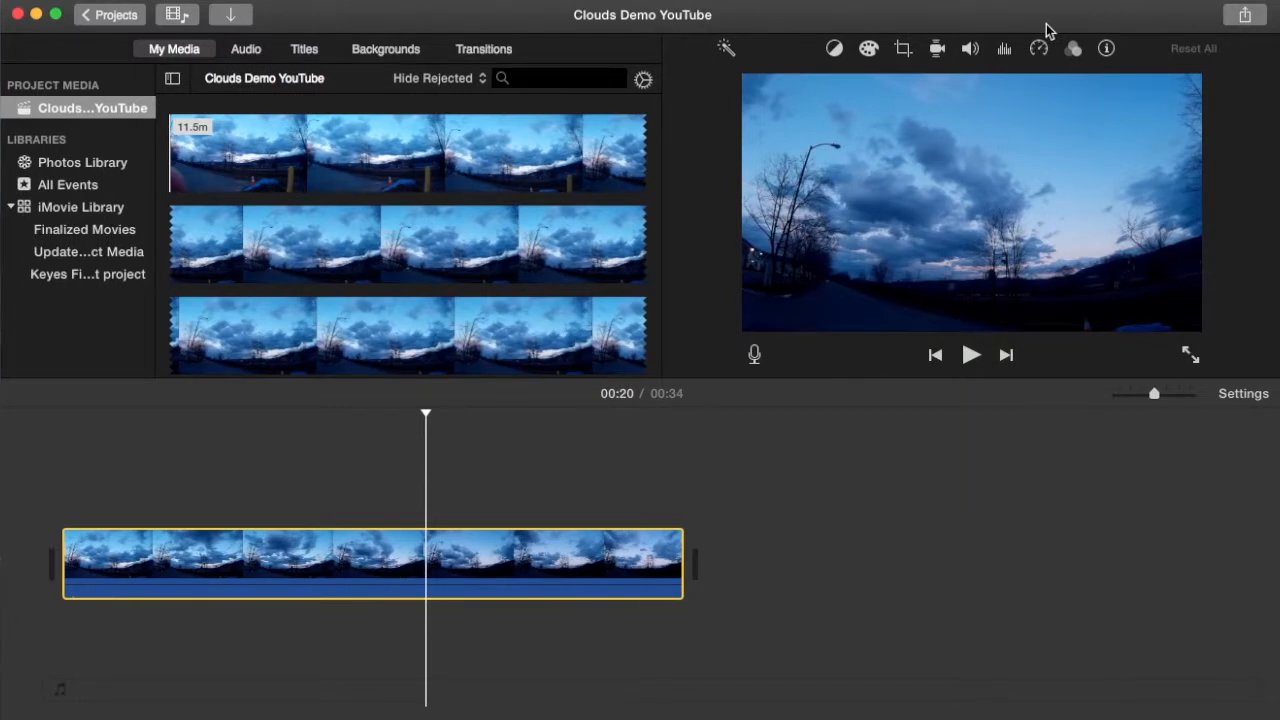
Speed the re-imported clip up to Fast 20x, shrinking it to about one second.
left_click(1040, 48)
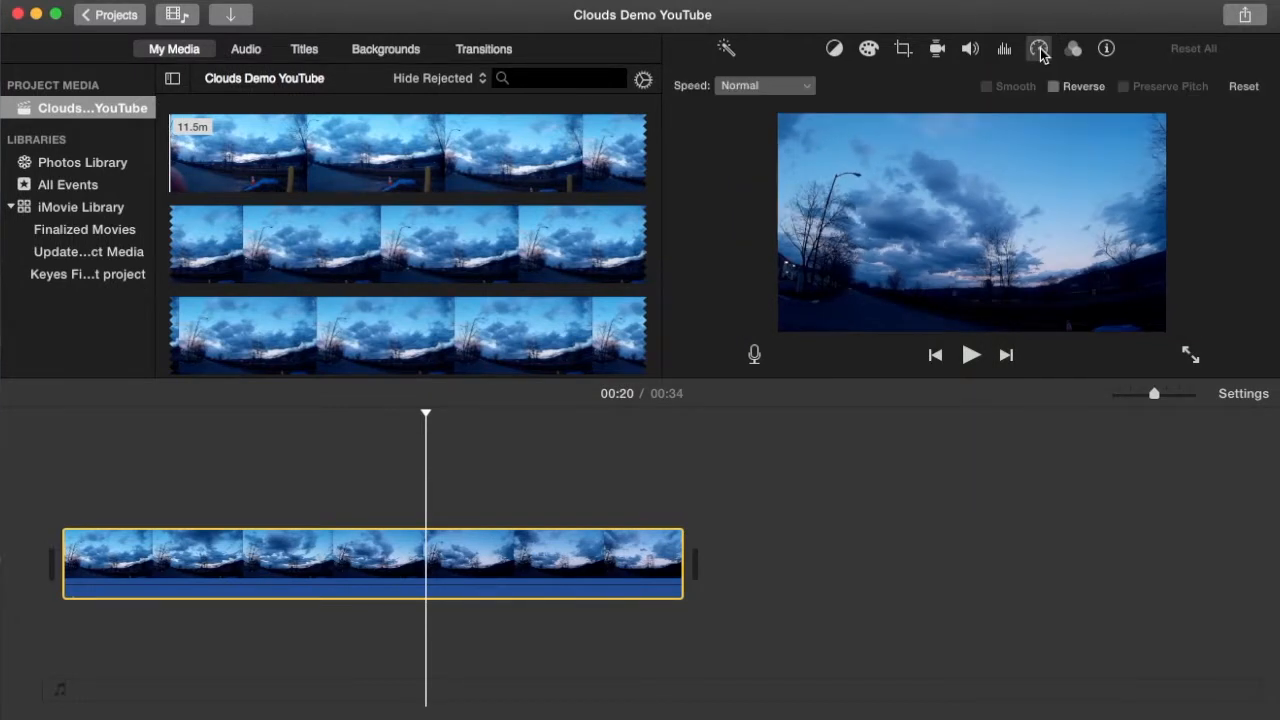
mouse_move(808, 92)
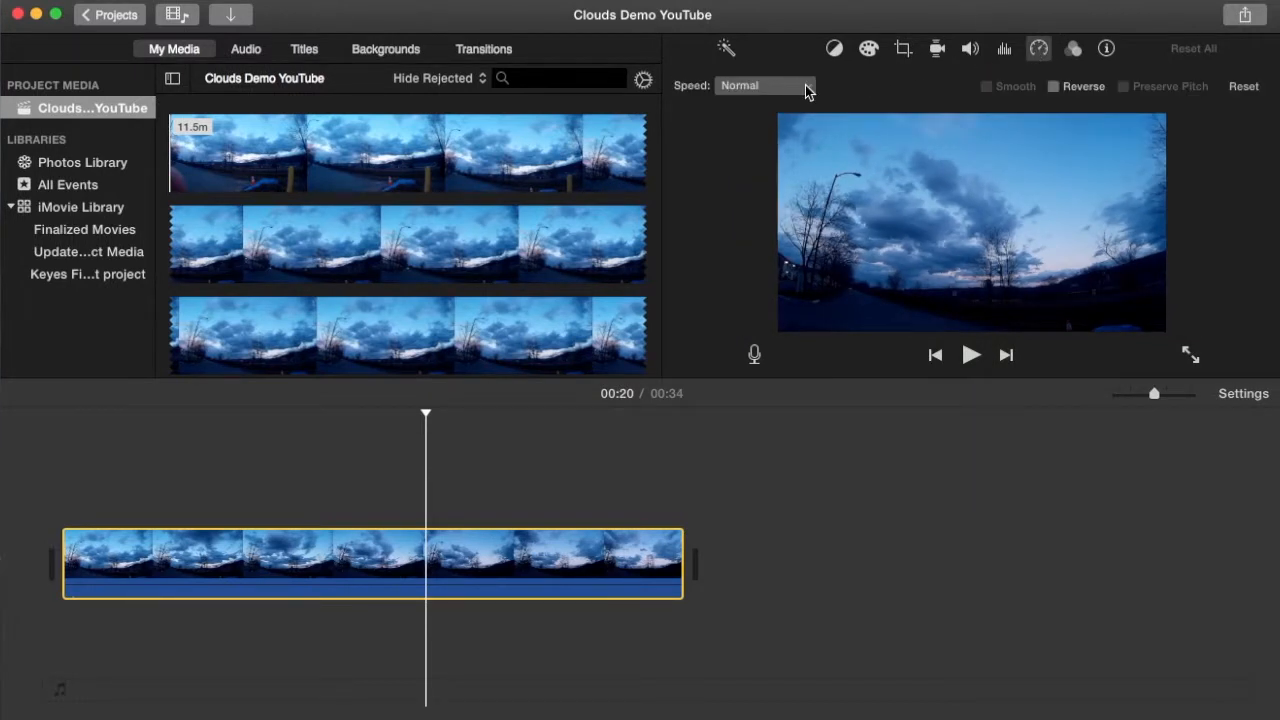
left_click(764, 84)
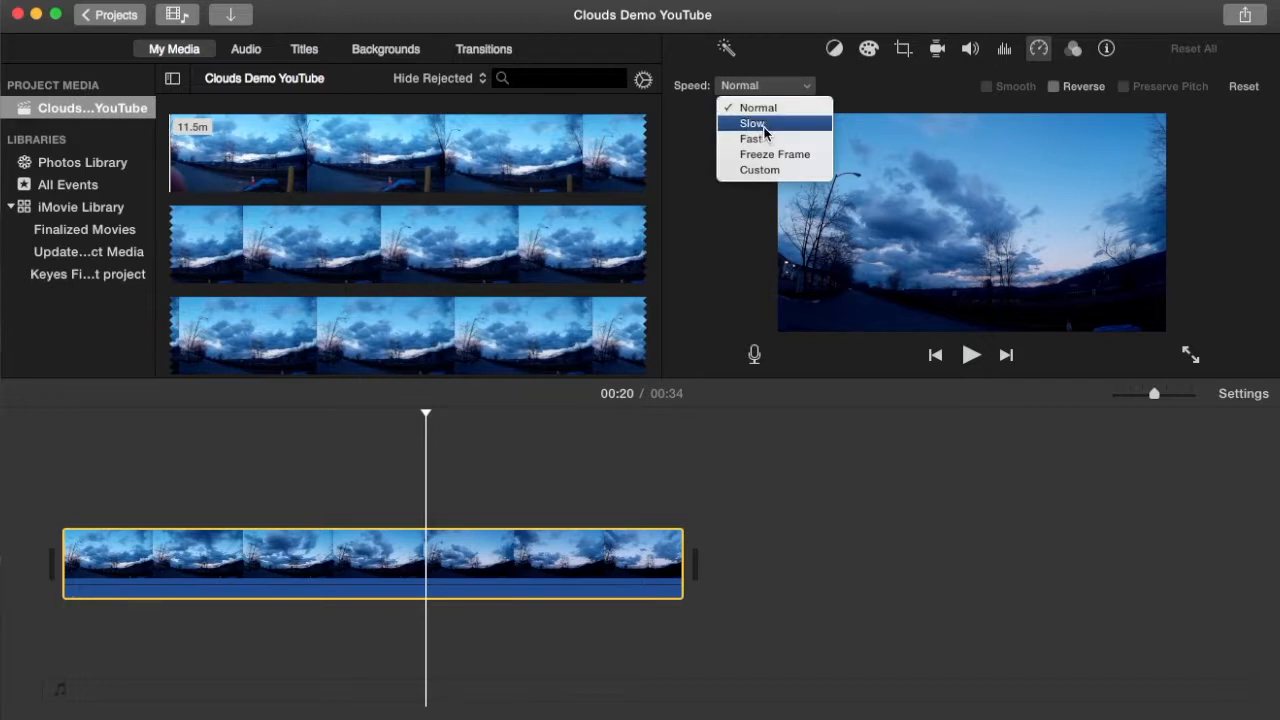
left_click(752, 138)
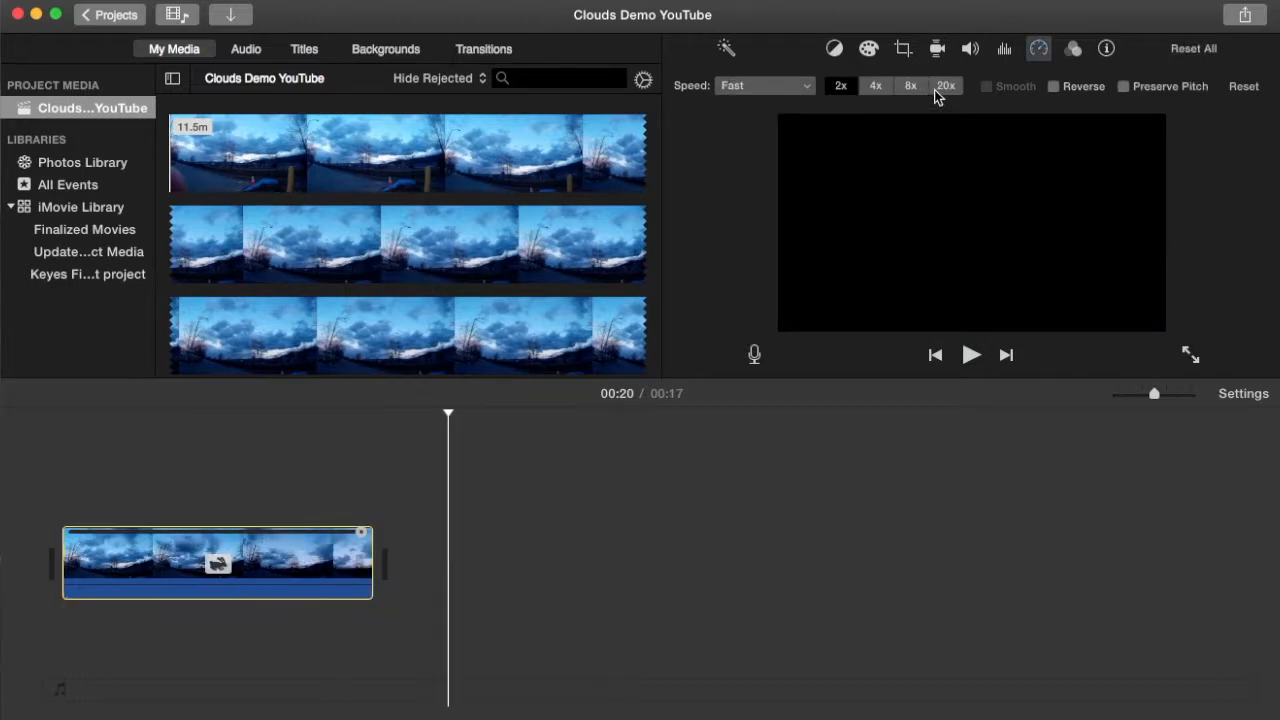
left_click(944, 84)
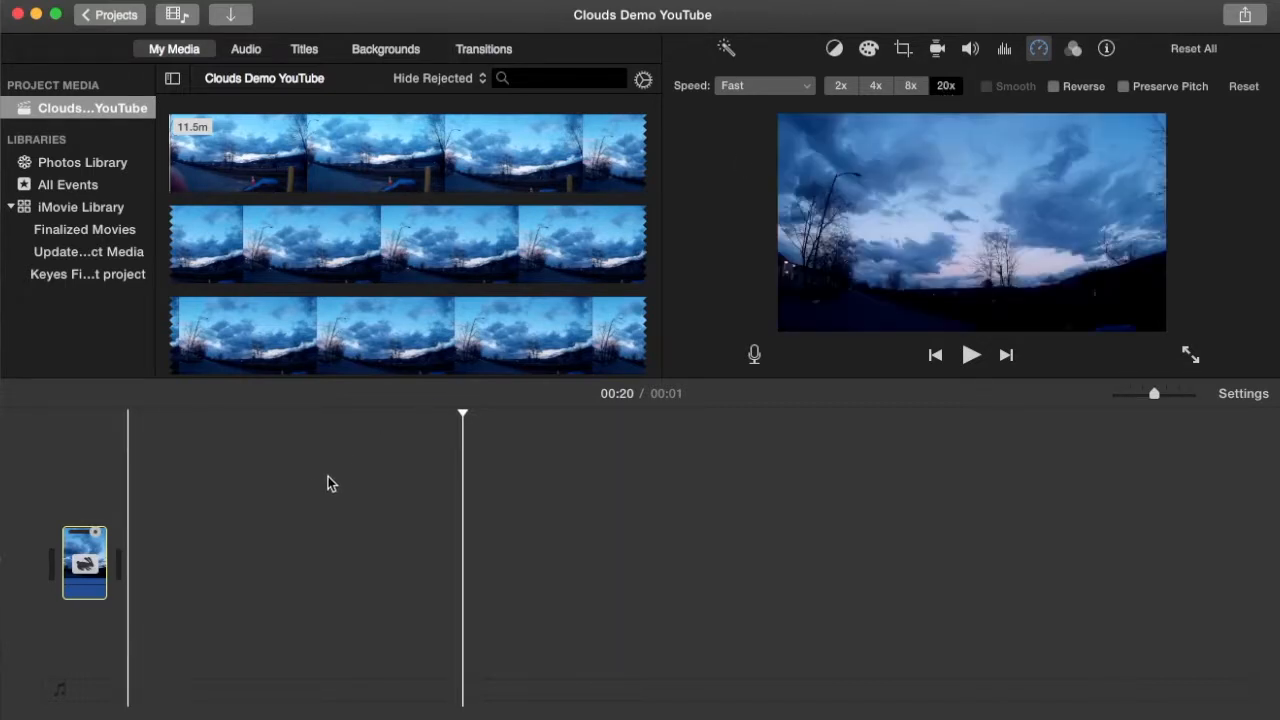
Return the playhead to the clip's start and export Clouds Demo YouTube2.mp4 to the Desktop.
left_click(84, 564)
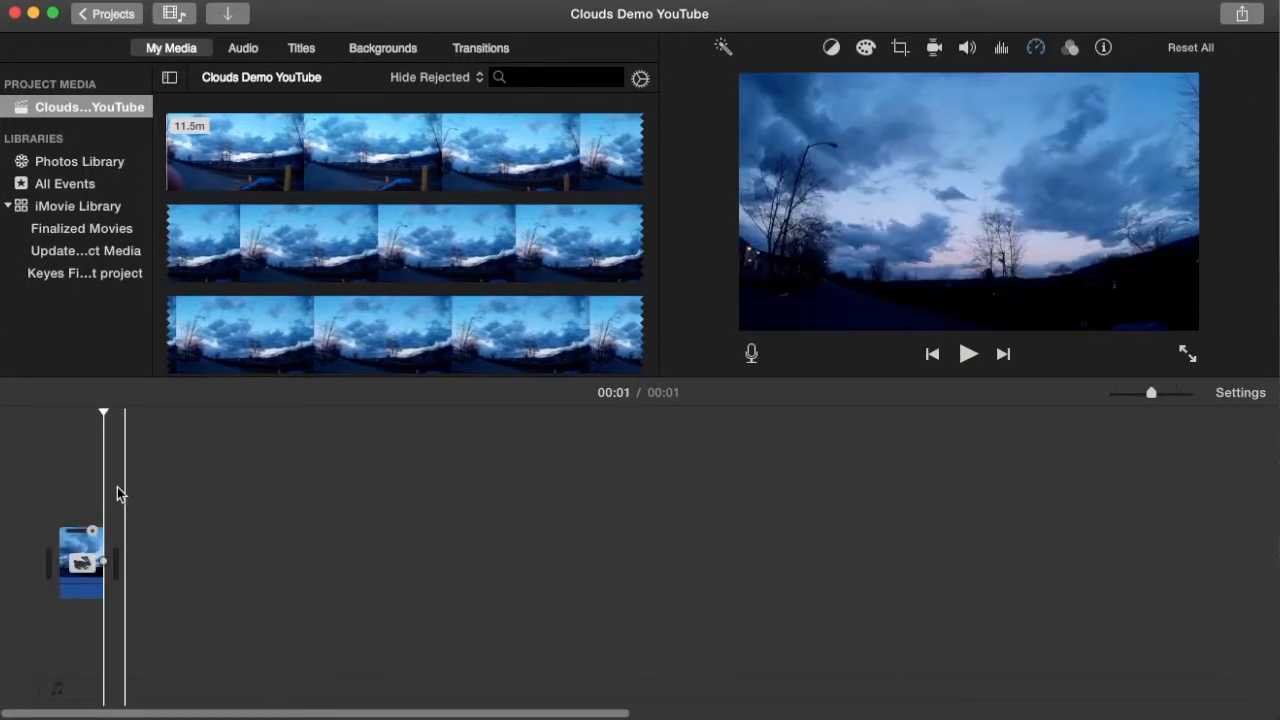
left_click(82, 560)
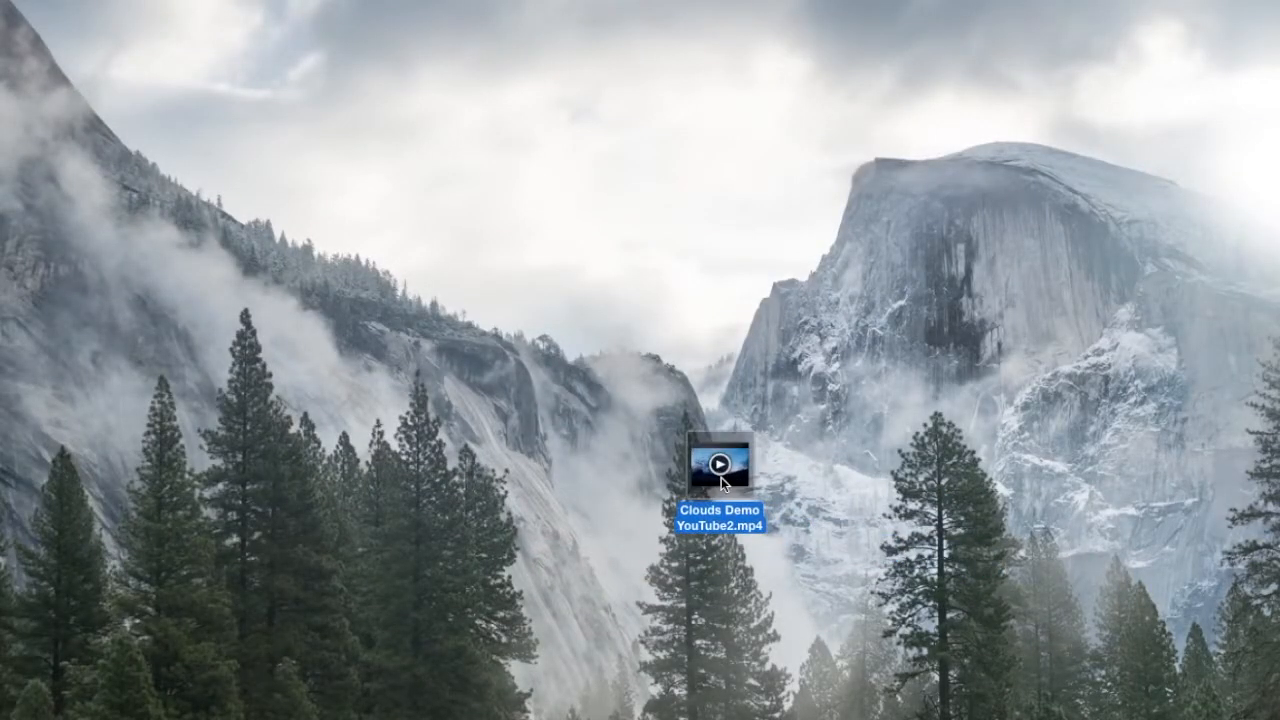
Play the exported two-second clouds timelapse in QuickTime Player, replaying it from the start.
double_click(720, 464)
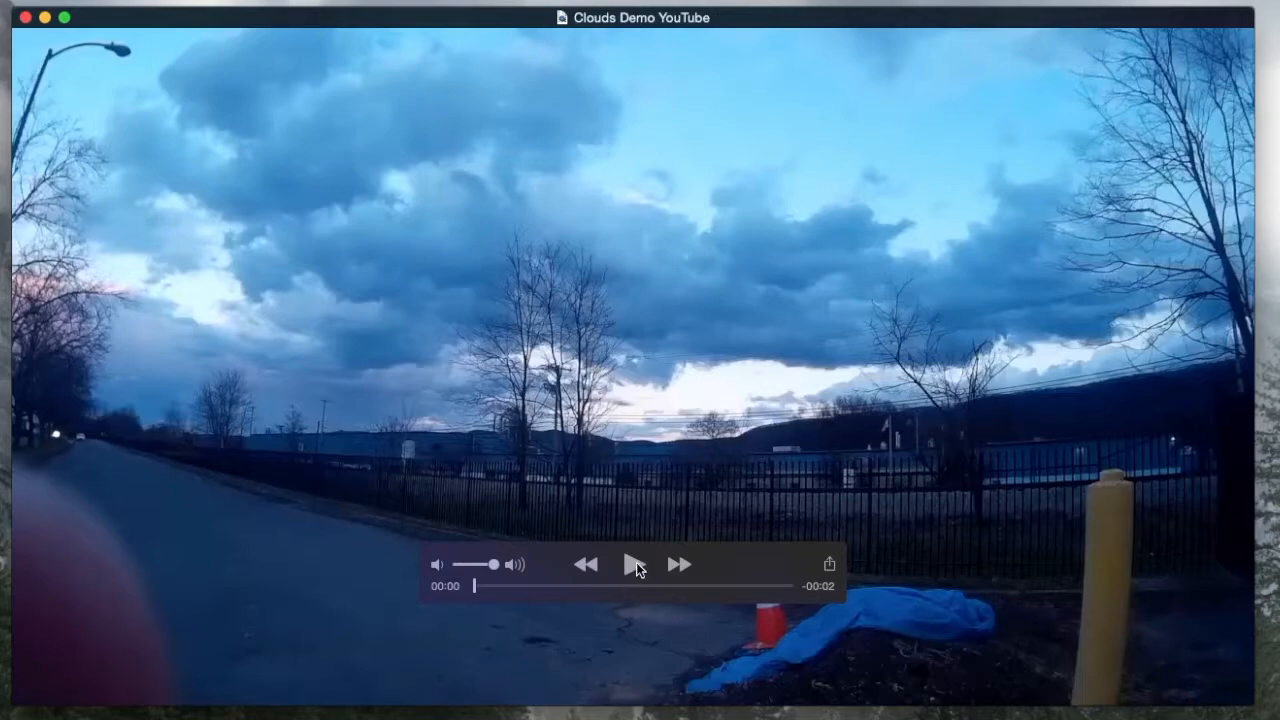
left_click(636, 564)
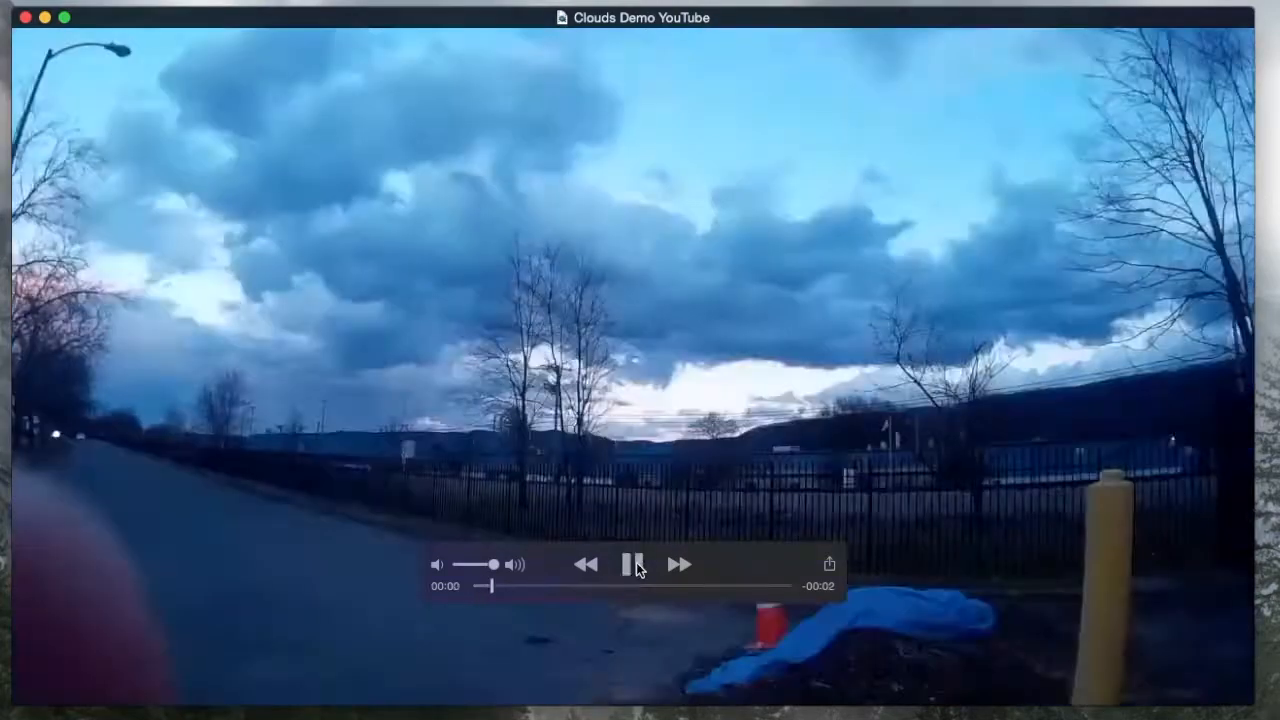
left_click(636, 564)
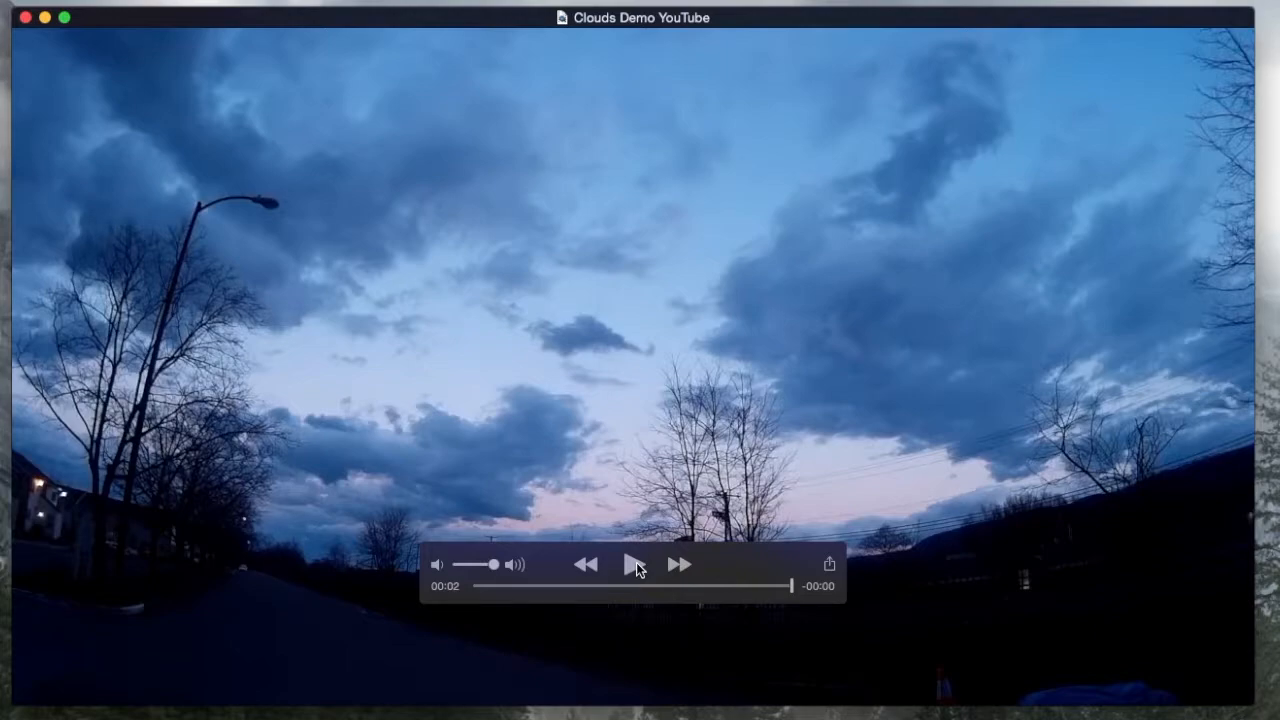
left_click(636, 564)
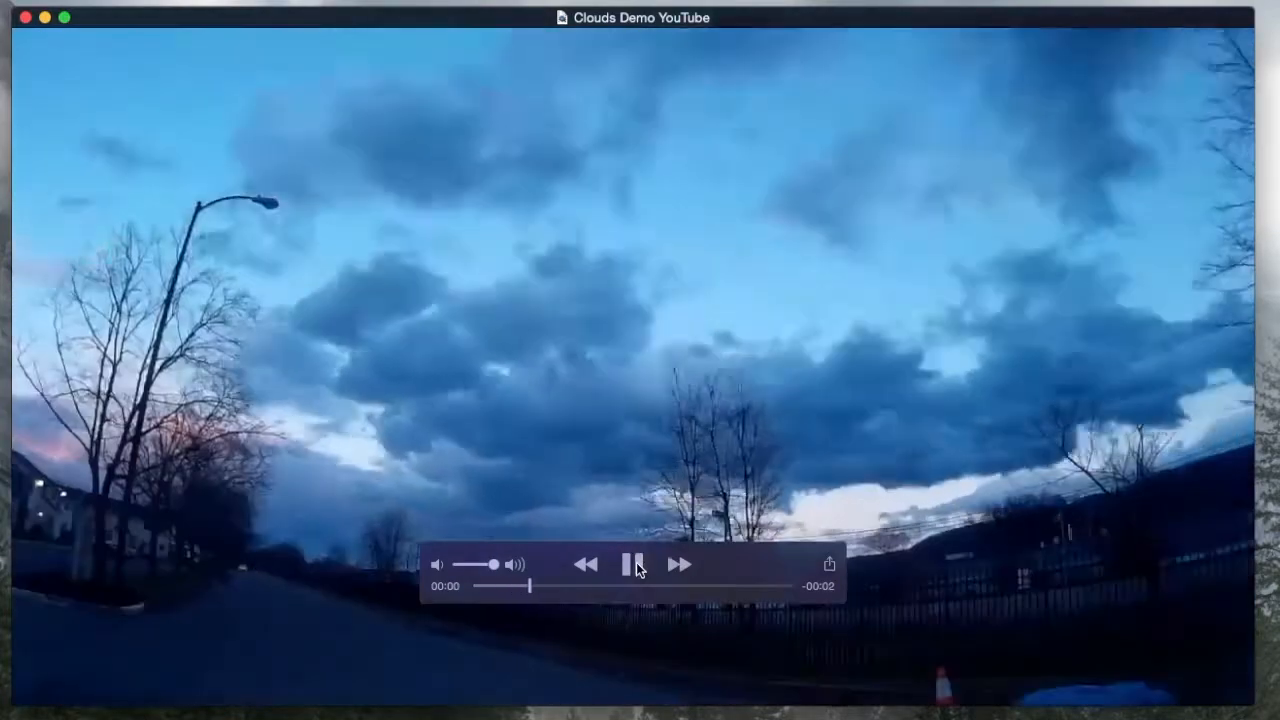
left_click(636, 564)
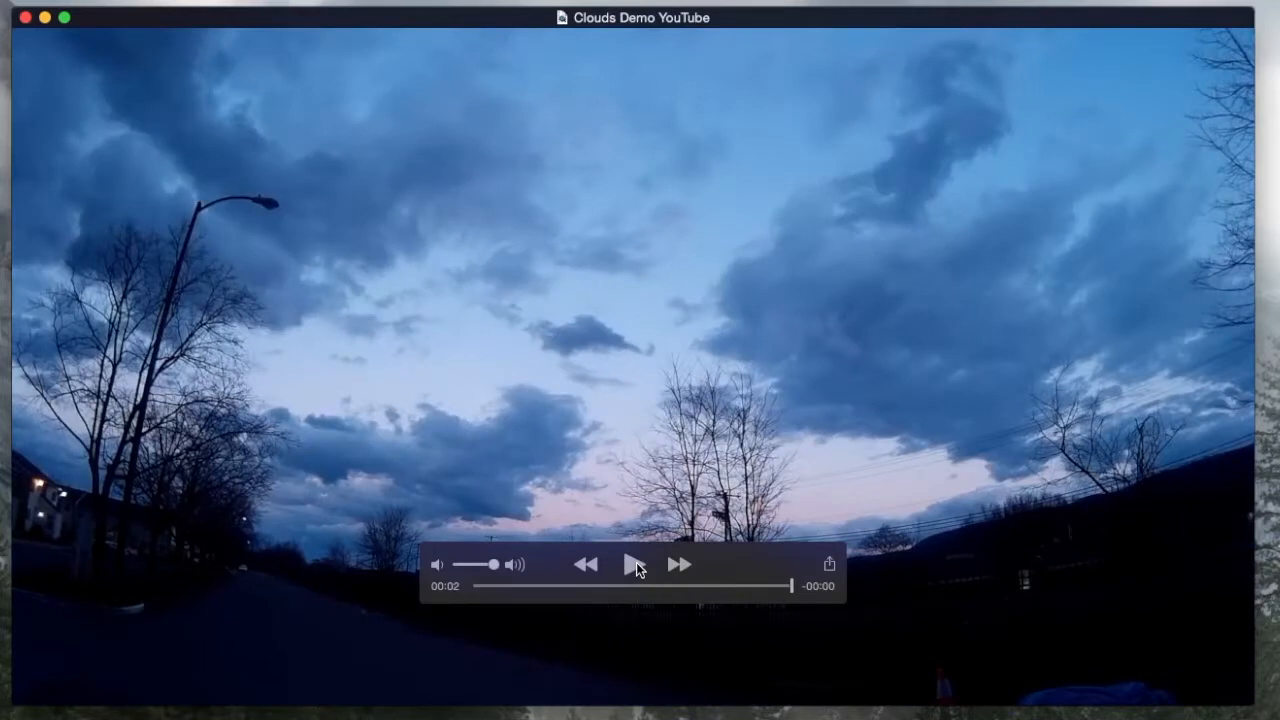